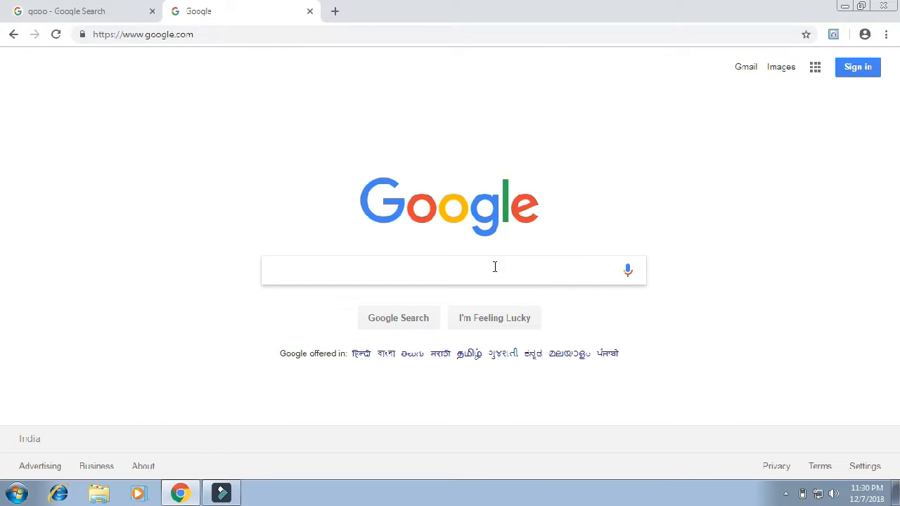
# Step: Type 'getintopc' into the Google search box to run the search
pyautogui.write('getint')
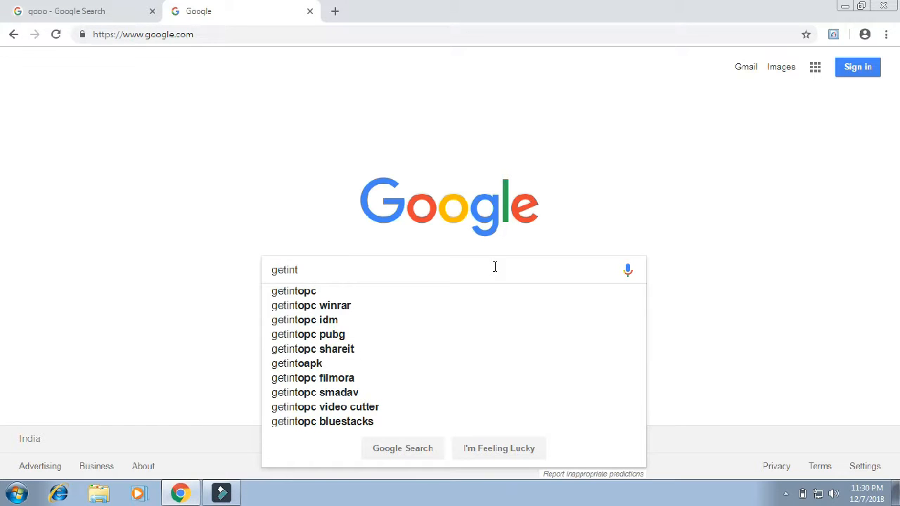
pyautogui.write('o')
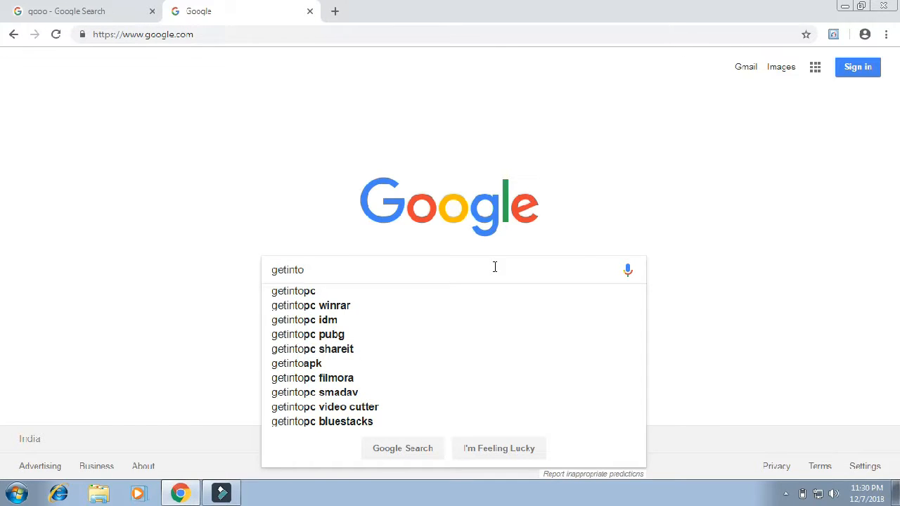
pyautogui.write('pc')
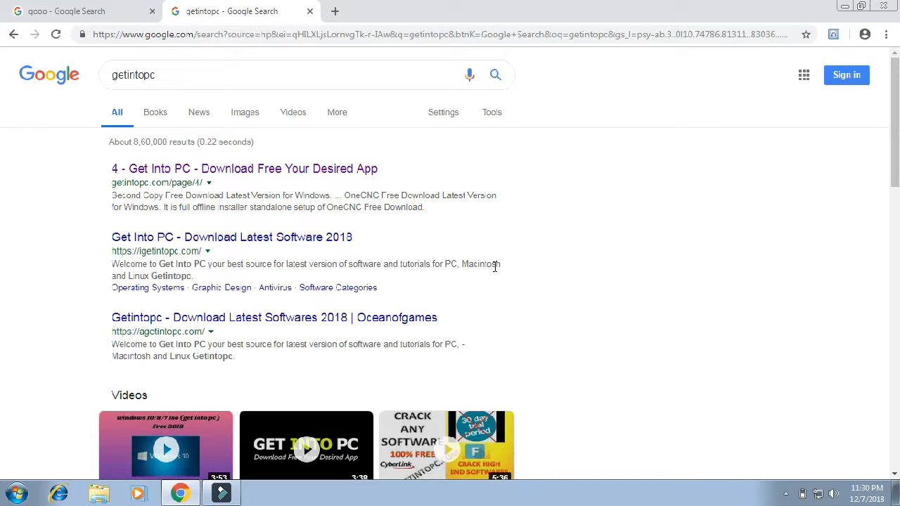
pyautogui.moveTo(195, 313)
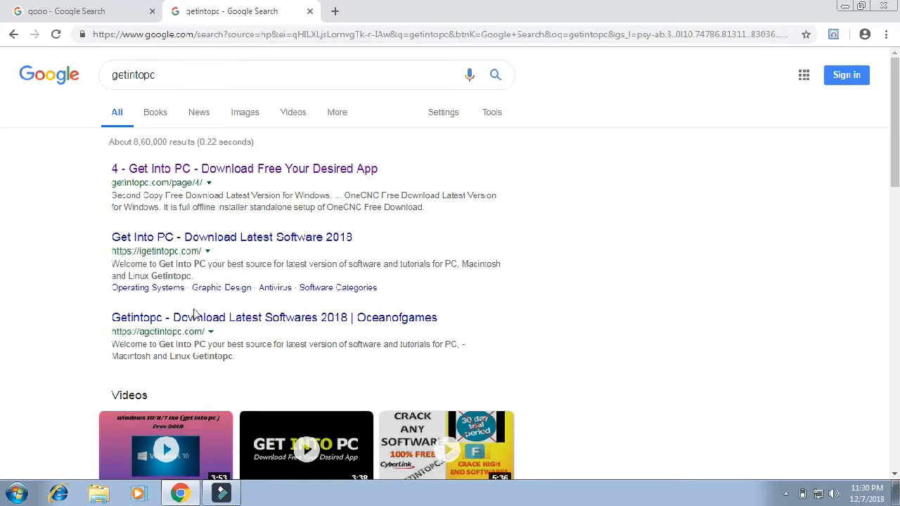
pyautogui.moveTo(232, 237)
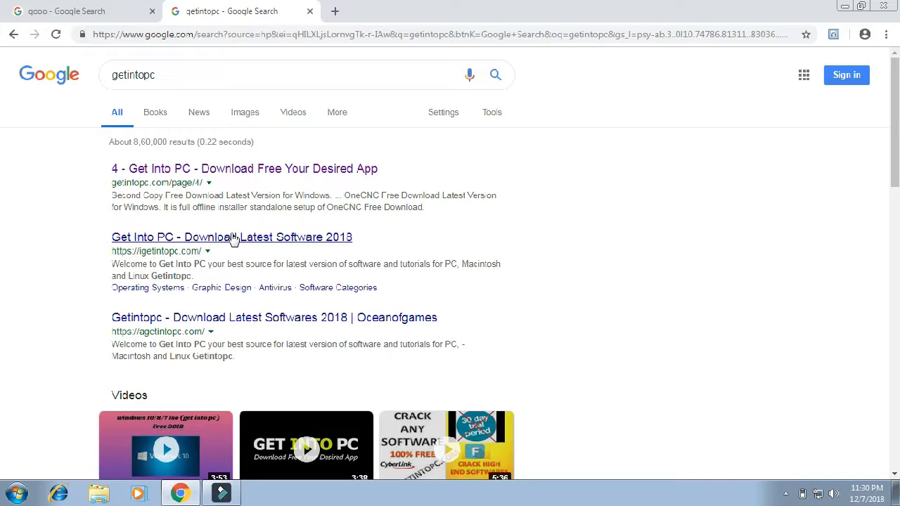
pyautogui.moveTo(234, 241)
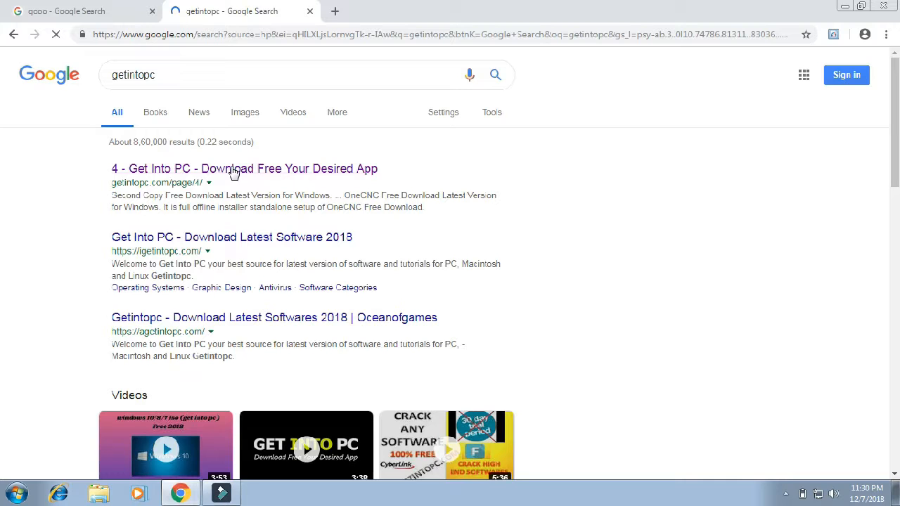
# Step: Open the Get Into PC site from the results and enter its Operating Systems category
pyautogui.click(244, 168)
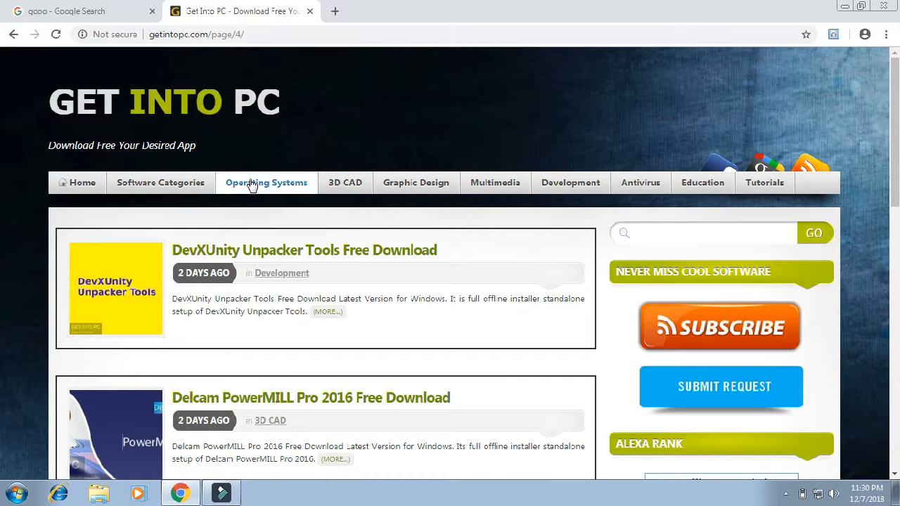
pyautogui.click(266, 183)
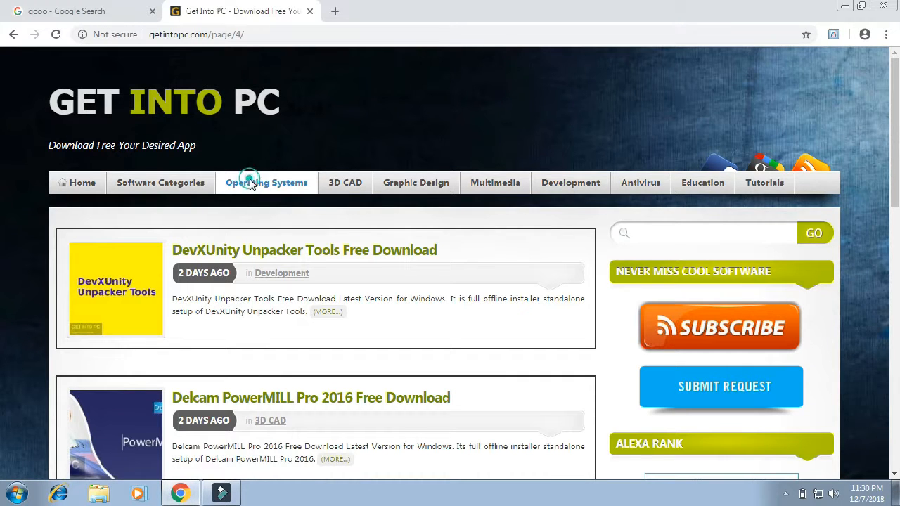
pyautogui.click(267, 182)
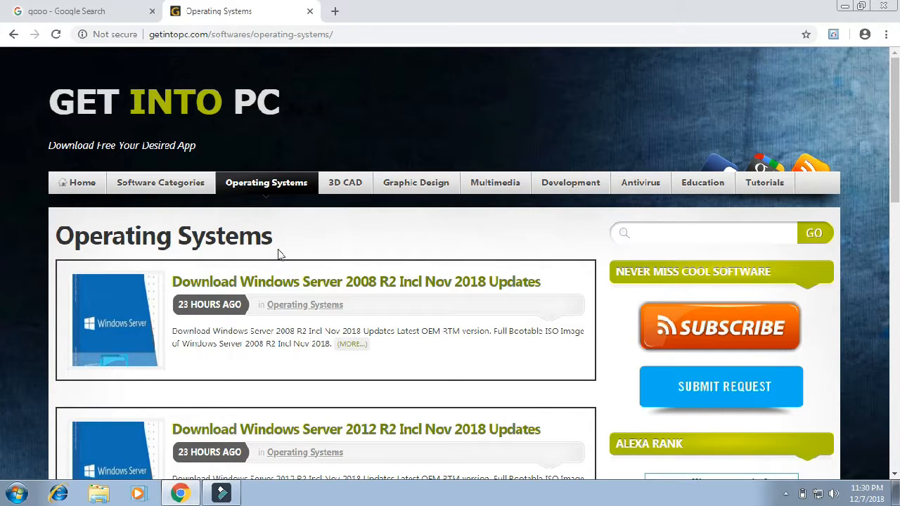
# Step: Scroll through the Operating Systems listings down to the page numbers
pyautogui.scroll(-3)
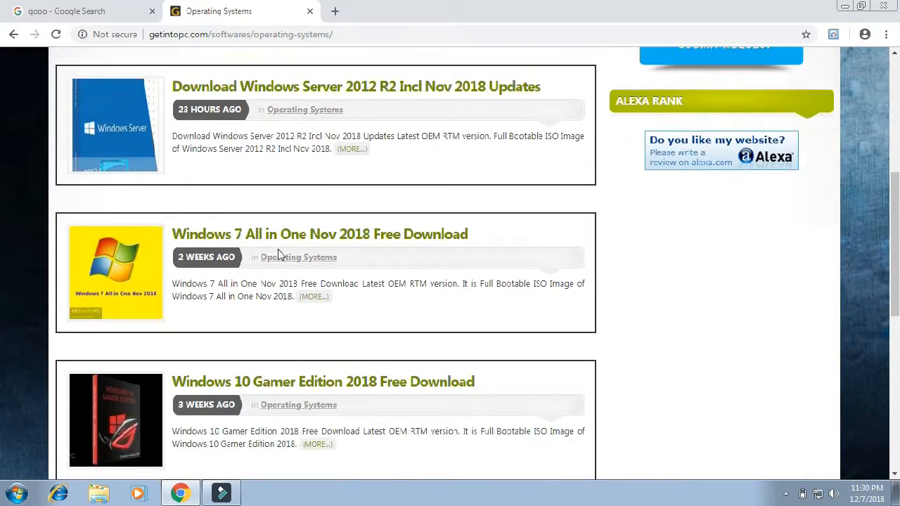
pyautogui.scroll(-3)
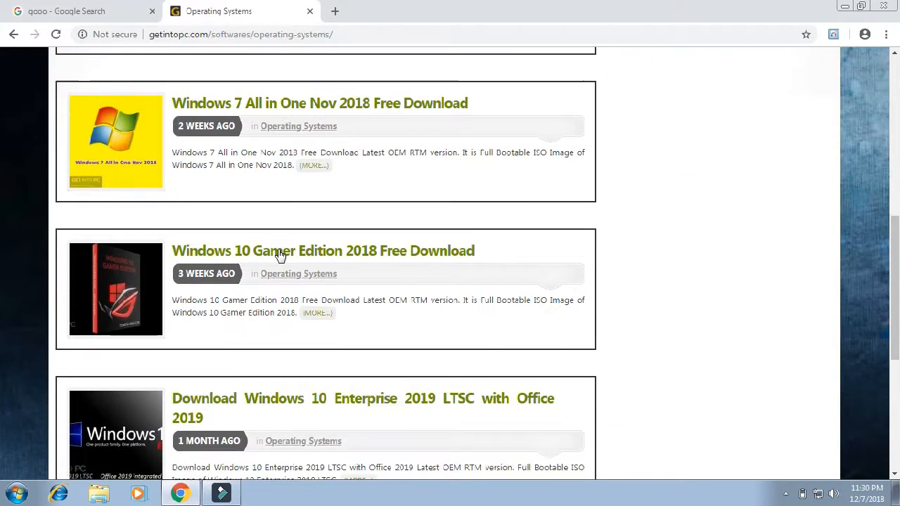
pyautogui.scroll(-3)
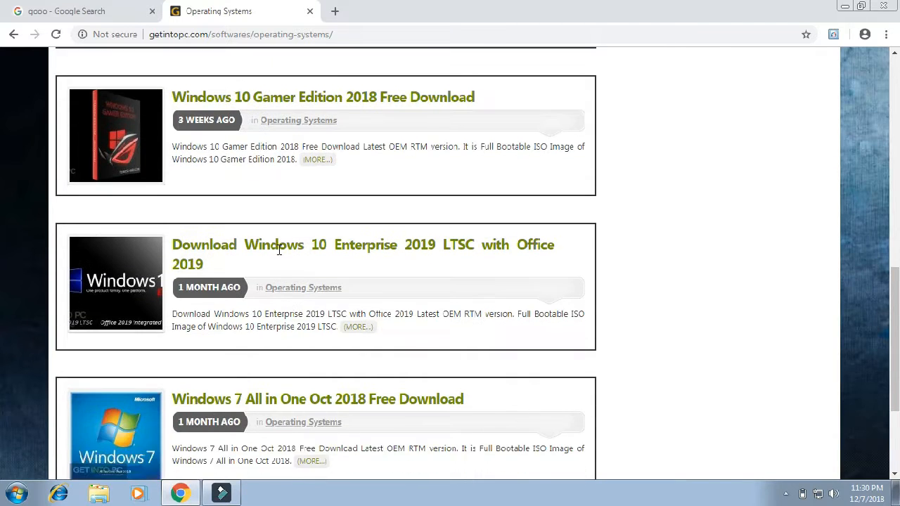
pyautogui.scroll(-3)
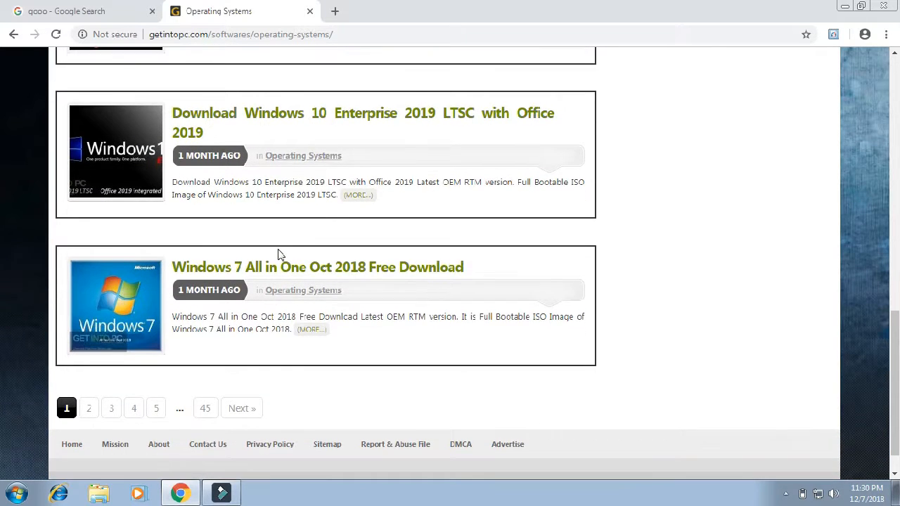
pyautogui.scroll(-3)
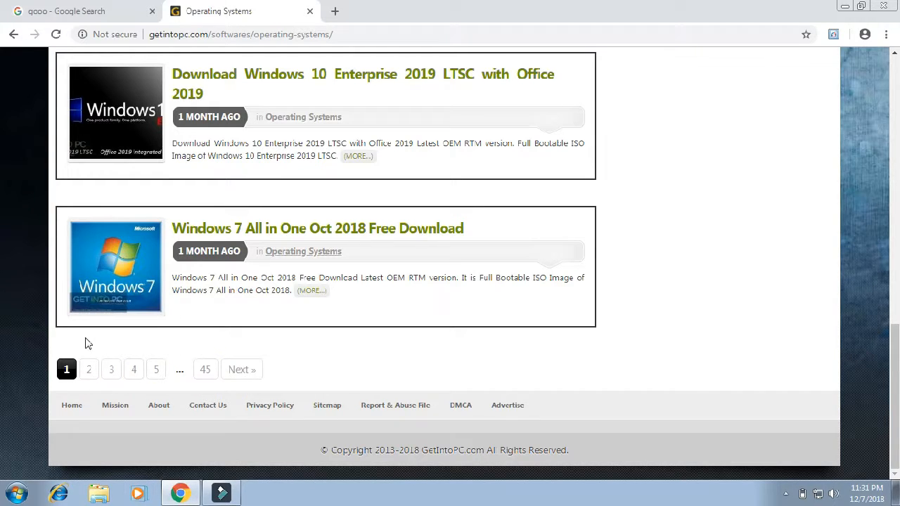
# Step: Go to page 2 of the Operating Systems listings and scroll through it
pyautogui.click(89, 369)
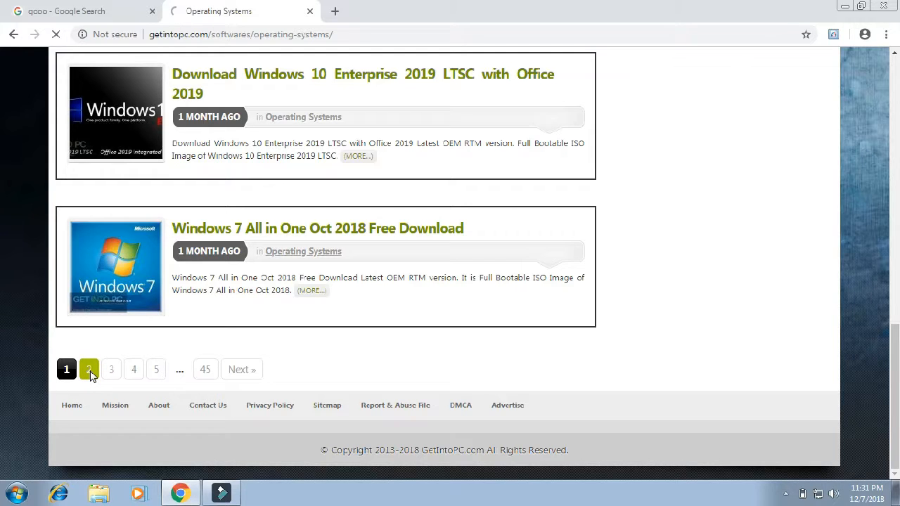
pyautogui.click(89, 369)
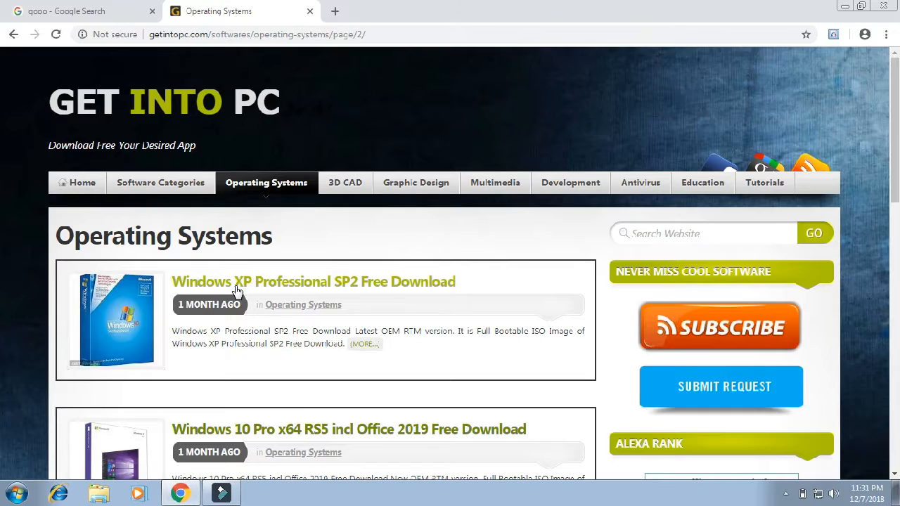
pyautogui.scroll(-3)
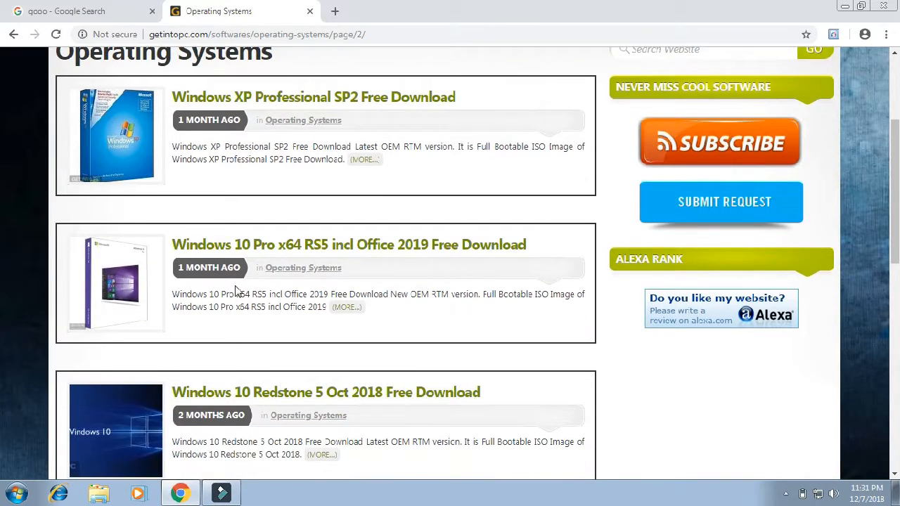
pyautogui.scroll(-3)
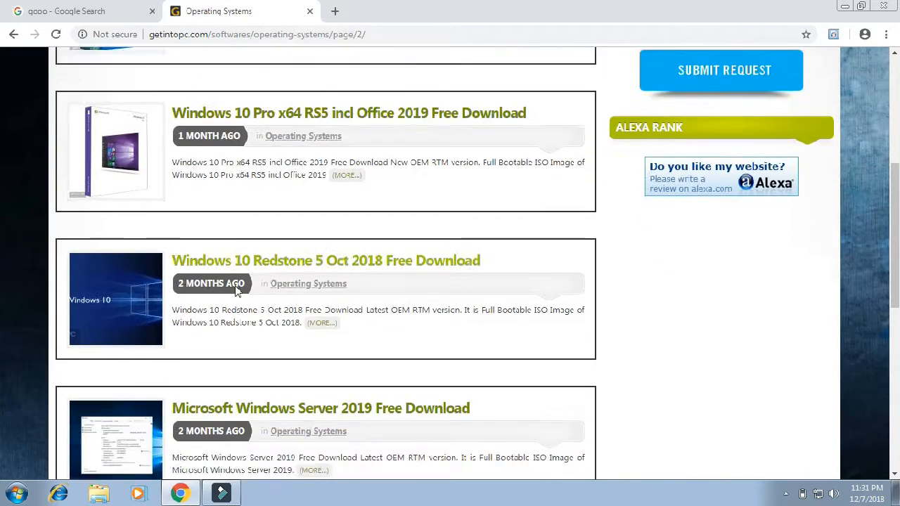
pyautogui.scroll(-3)
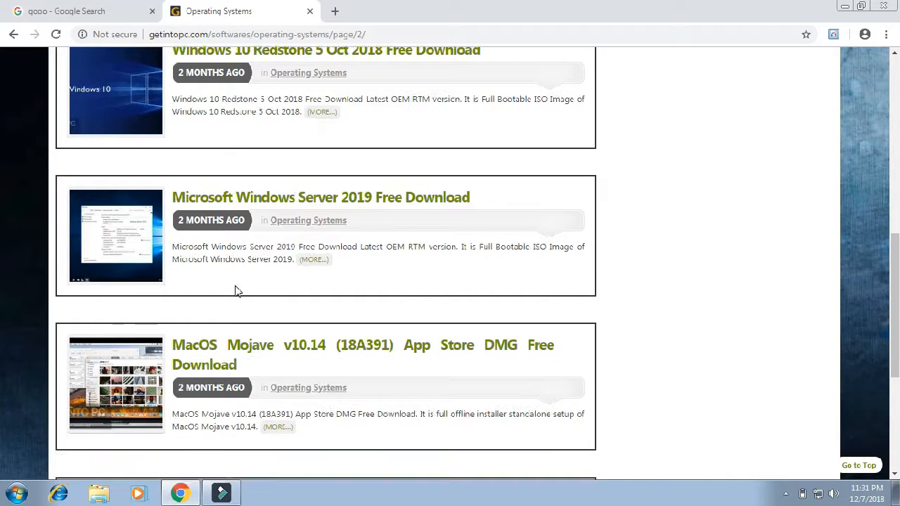
pyautogui.scroll(-3)
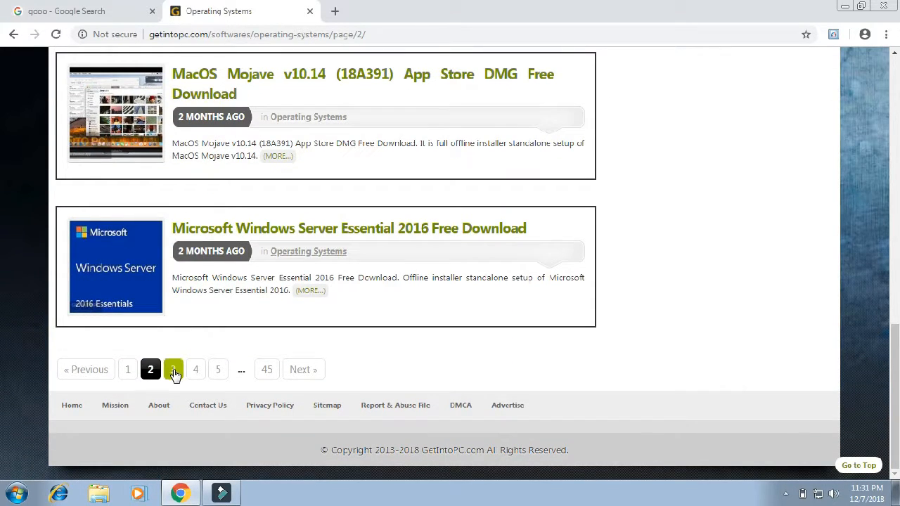
# Step: Go to page 3 and scroll to the Windows 7 Ultimate 32 / 64 Bit ISO Sep 2018 post
pyautogui.click(173, 369)
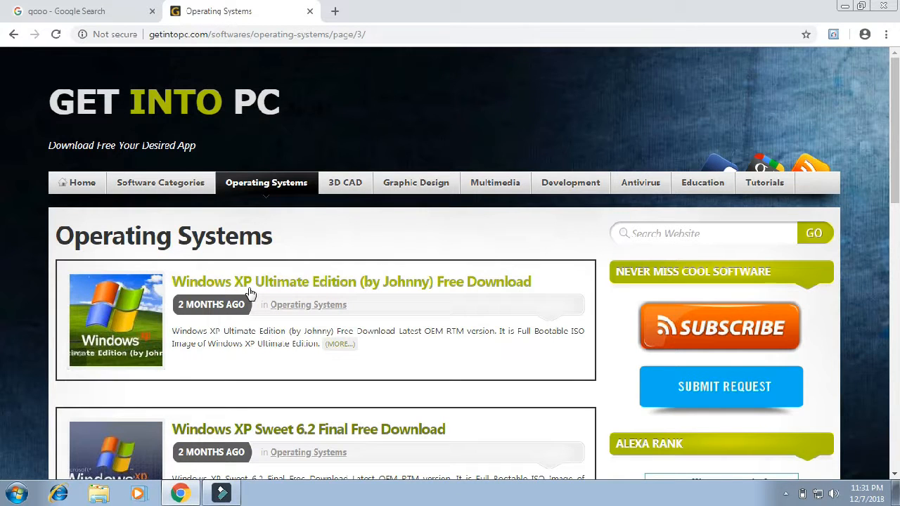
pyautogui.scroll(-3)
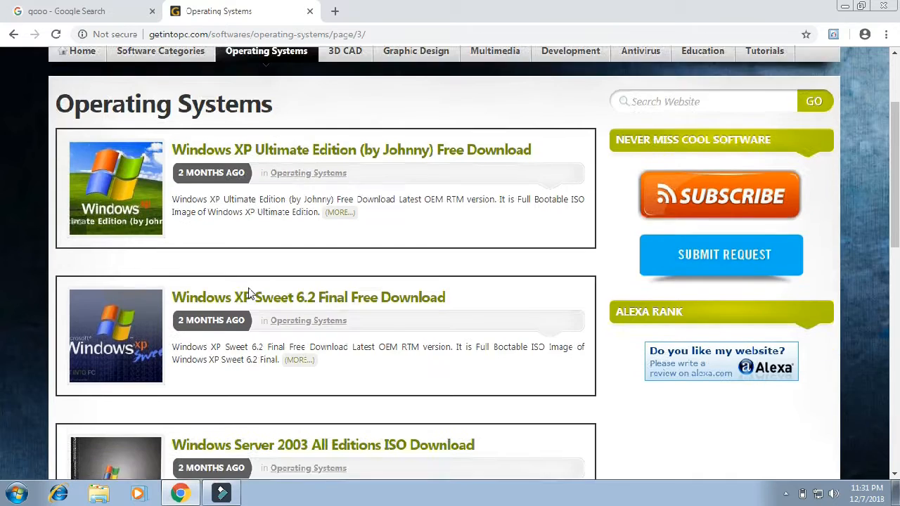
pyautogui.scroll(-3)
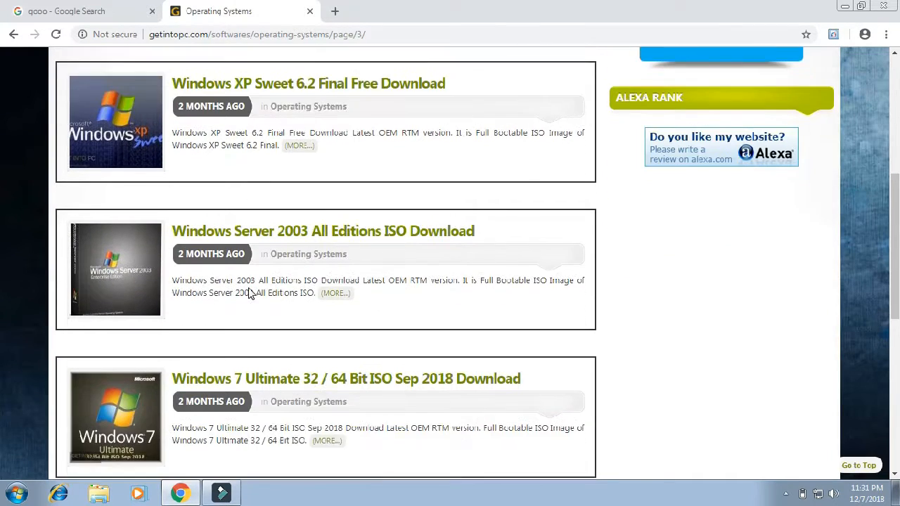
pyautogui.scroll(-3)
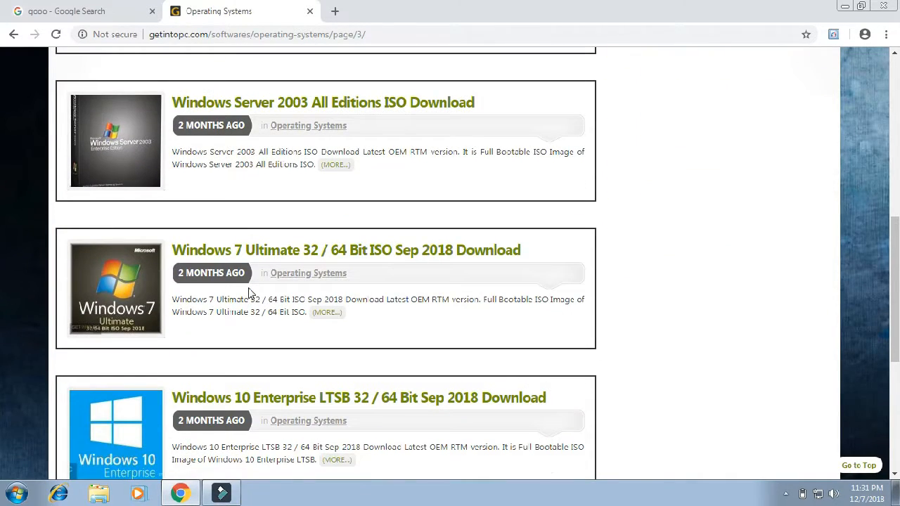
pyautogui.scroll(-3)
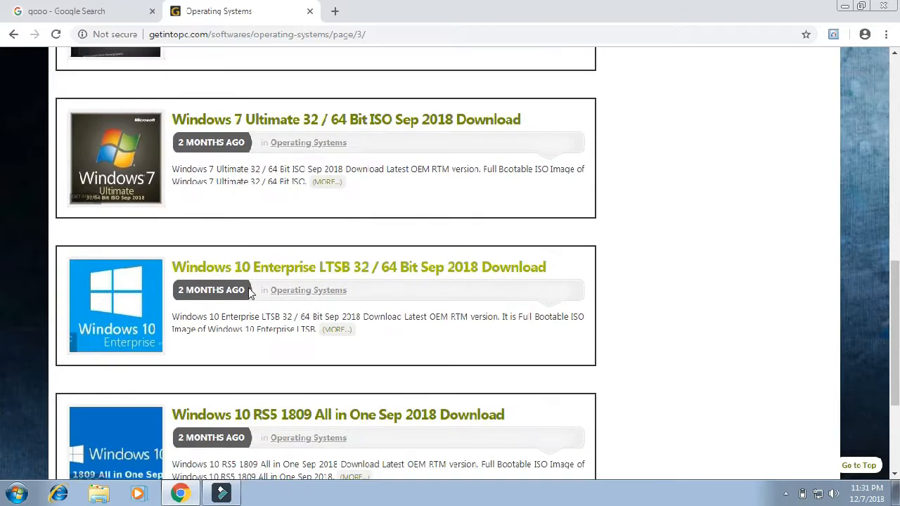
pyautogui.scroll(-3)
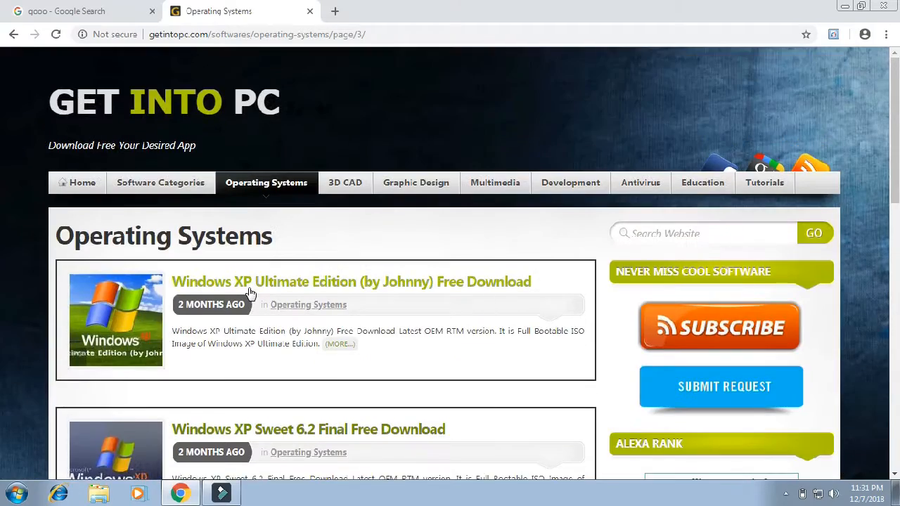
pyautogui.scroll(-3)
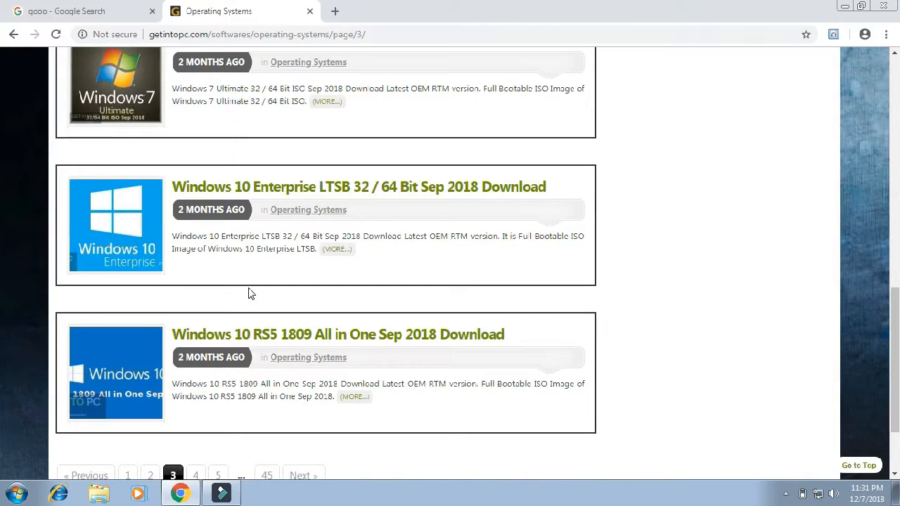
pyautogui.moveTo(271, 88)
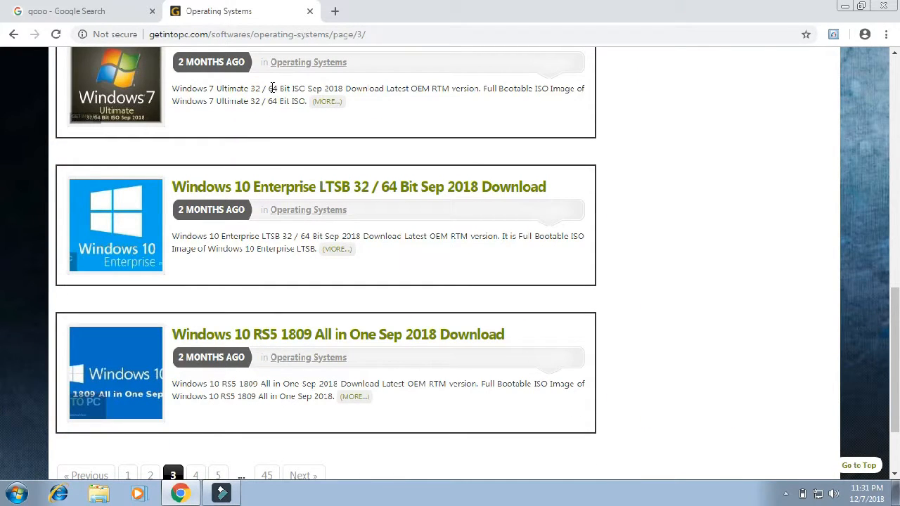
pyautogui.scroll(3)
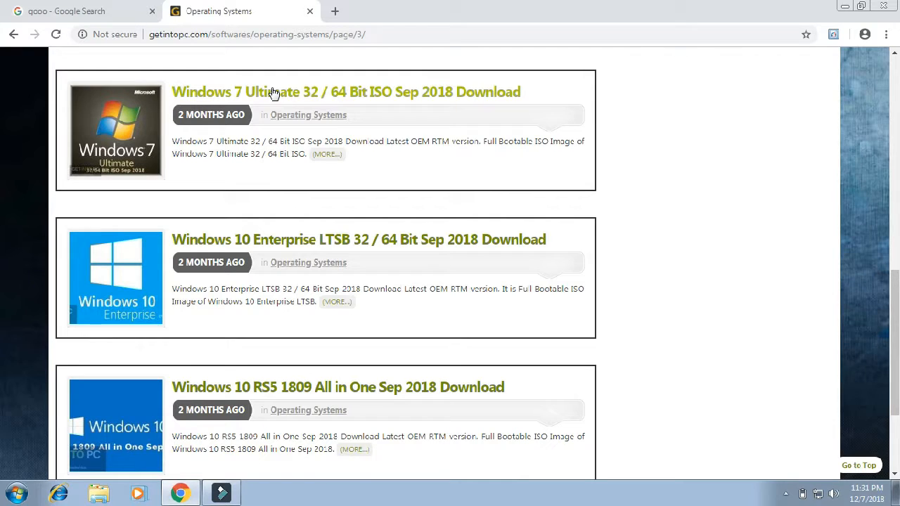
pyautogui.moveTo(285, 99)
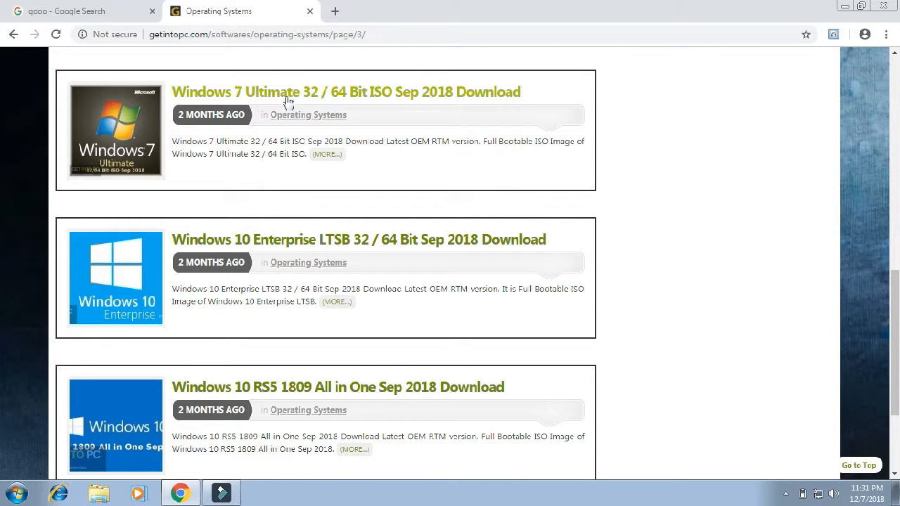
# Step: Open the Windows 7 Ultimate 32 / 64 Bit ISO Sep 2018 article and read its features
pyautogui.click(345, 92)
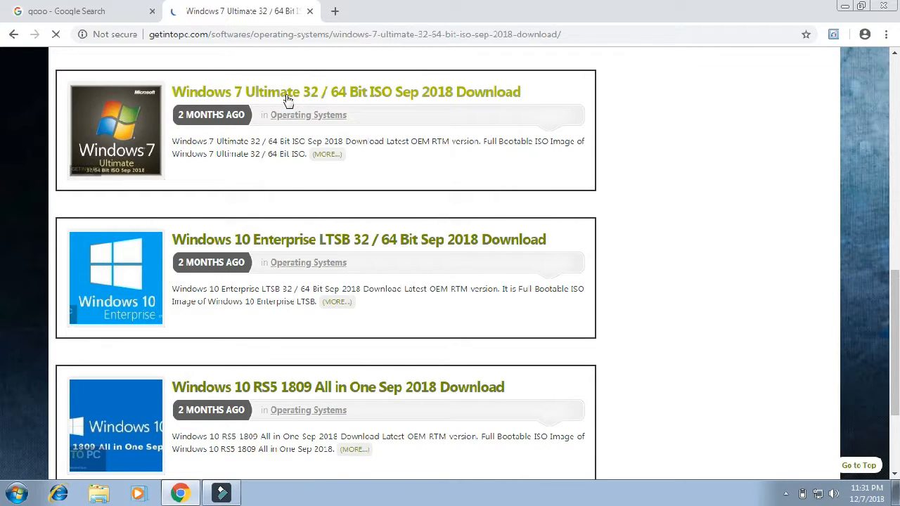
pyautogui.click(345, 92)
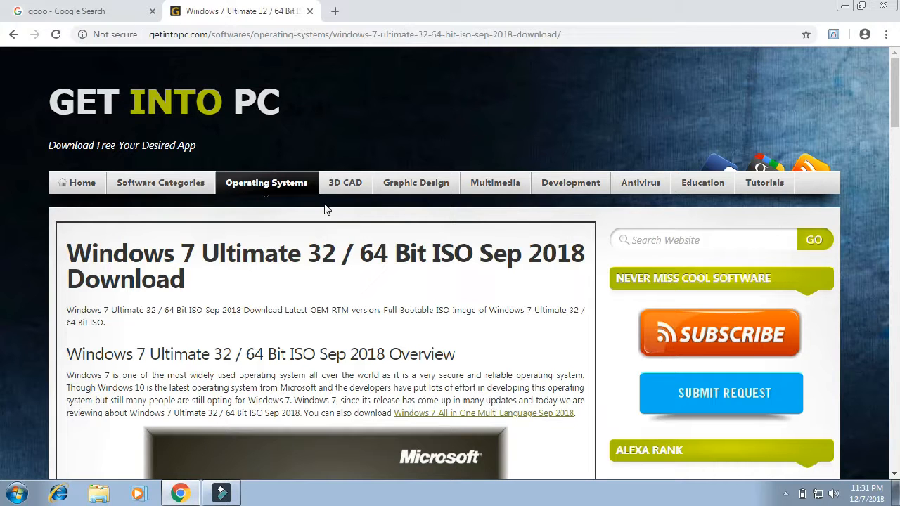
pyautogui.scroll(-3)
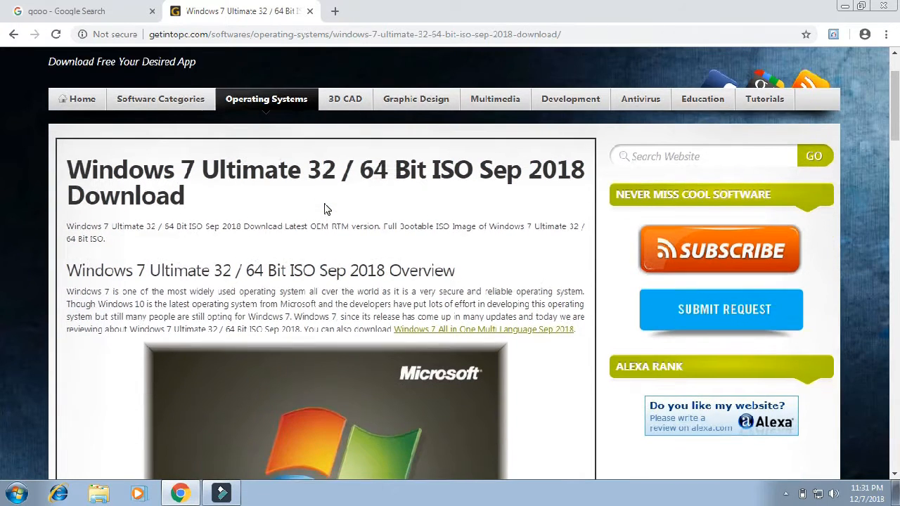
pyautogui.scroll(-3)
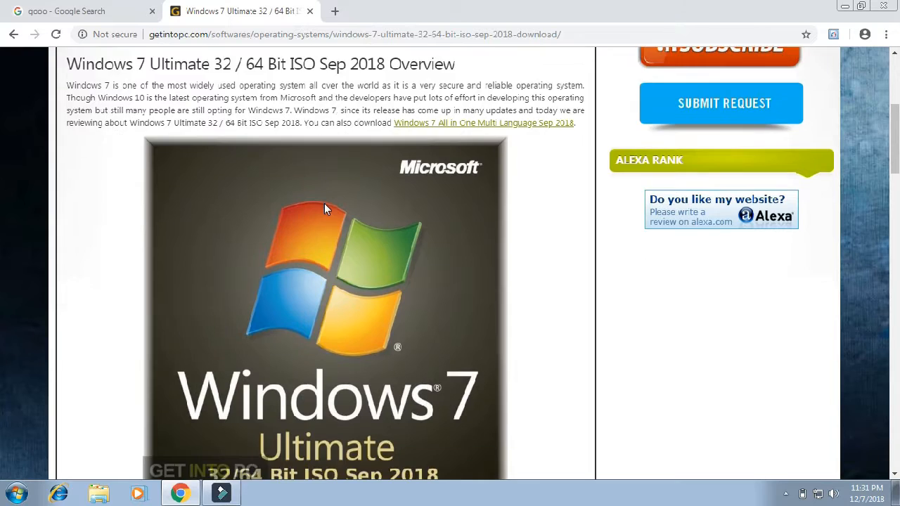
pyautogui.scroll(-3)
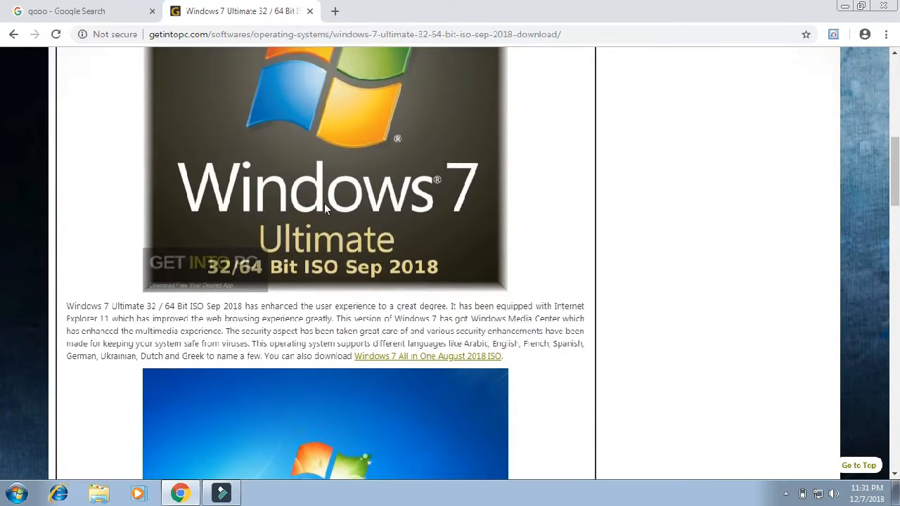
pyautogui.scroll(-3)
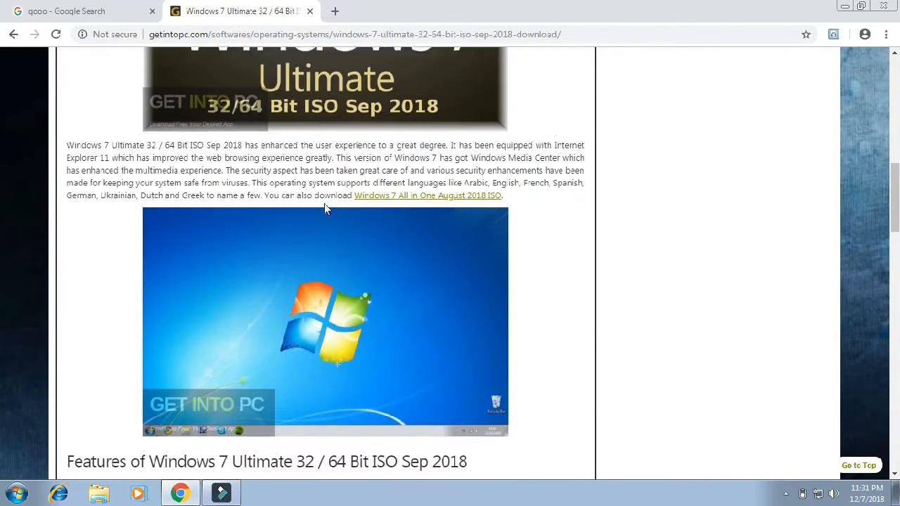
pyautogui.scroll(-3)
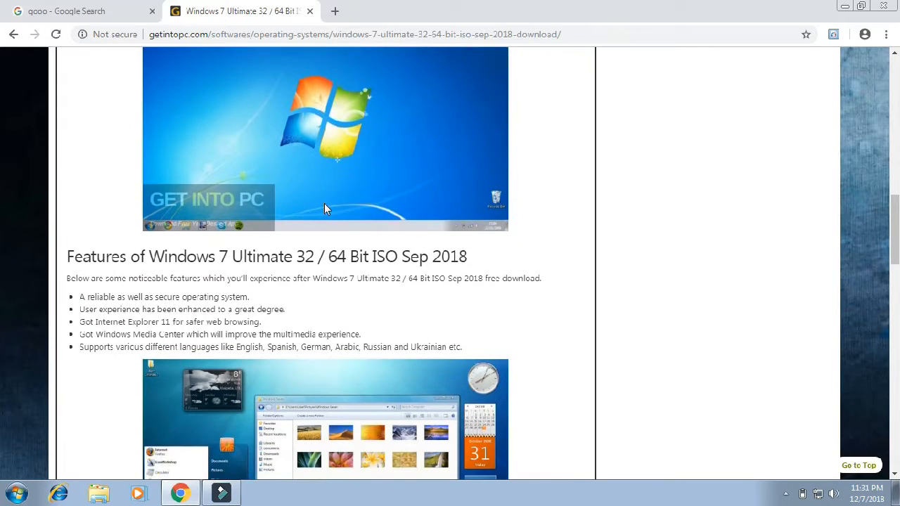
# Step: Scroll past the setup details to the For 32 Bit / For 64 Bit download buttons
pyautogui.scroll(-3)
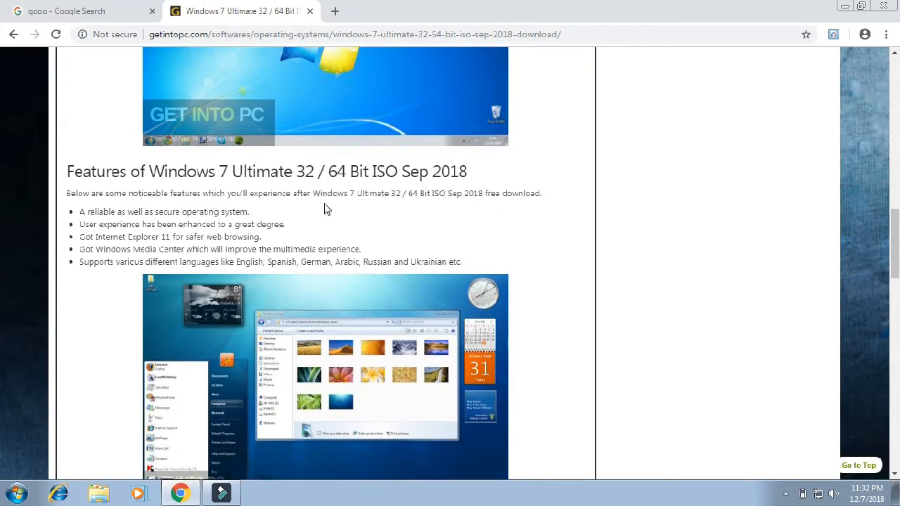
pyautogui.scroll(-3)
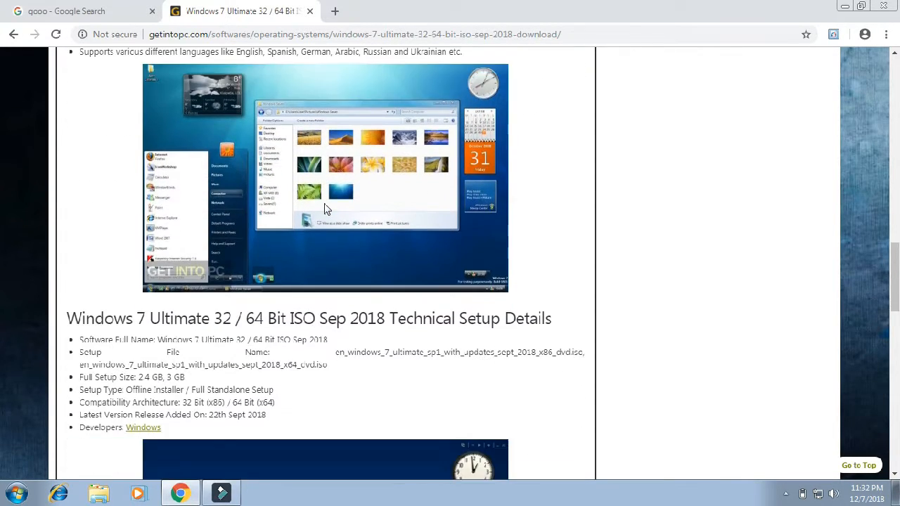
pyautogui.scroll(-3)
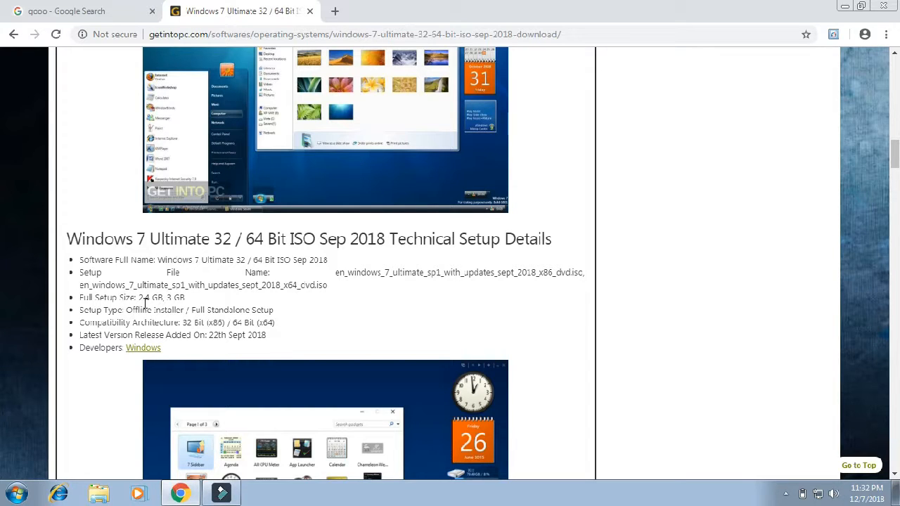
pyautogui.moveTo(175, 309)
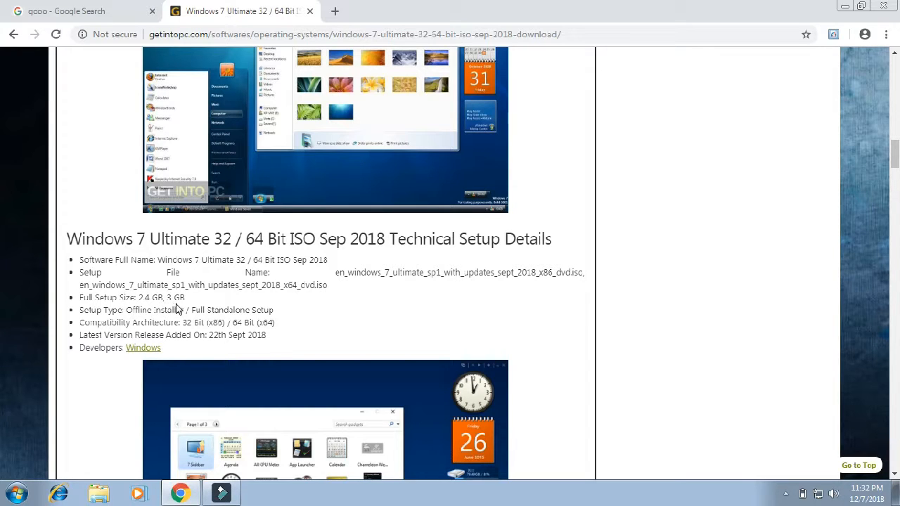
pyautogui.scroll(-3)
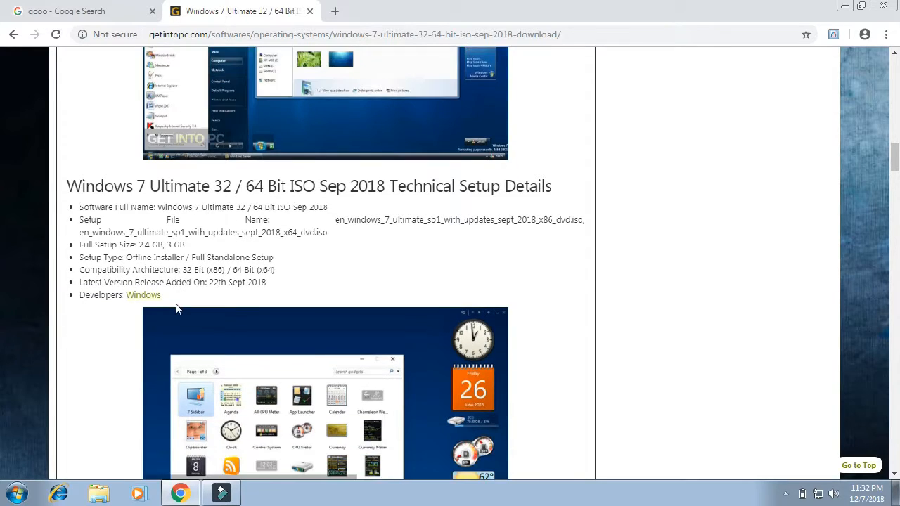
pyautogui.scroll(-3)
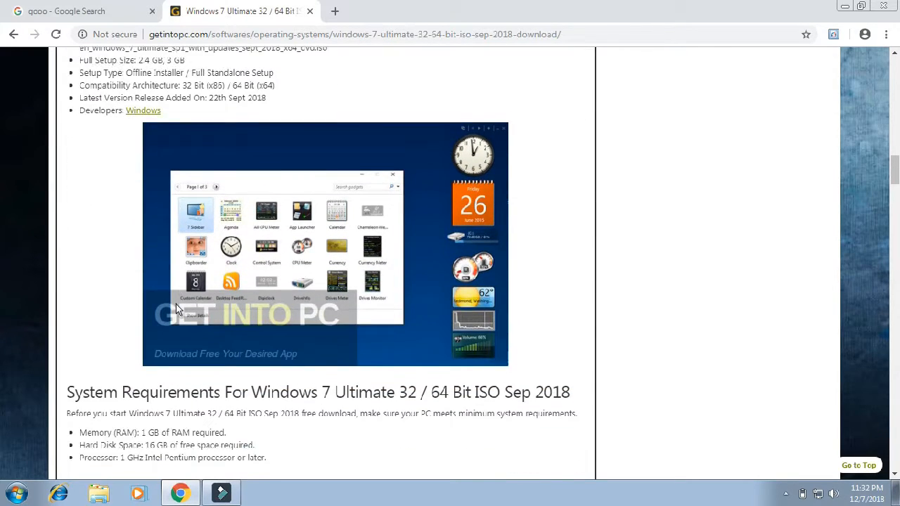
pyautogui.scroll(-3)
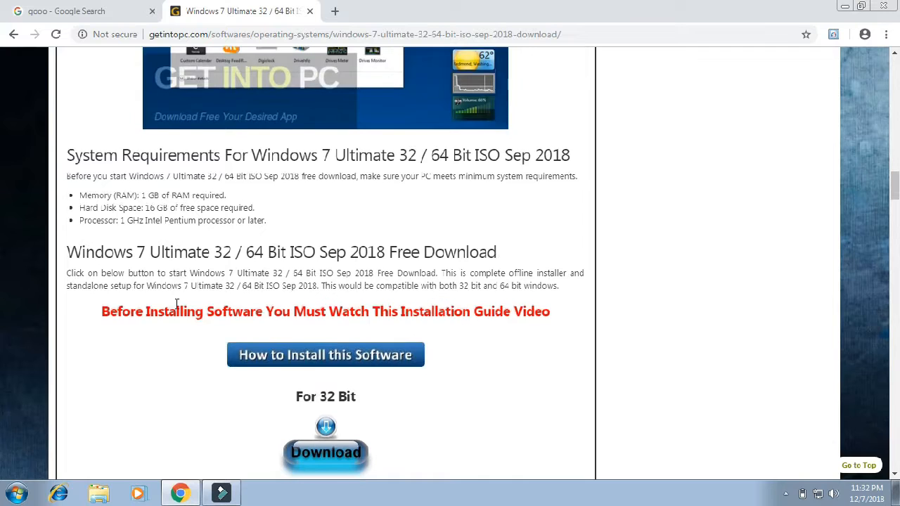
pyautogui.scroll(-3)
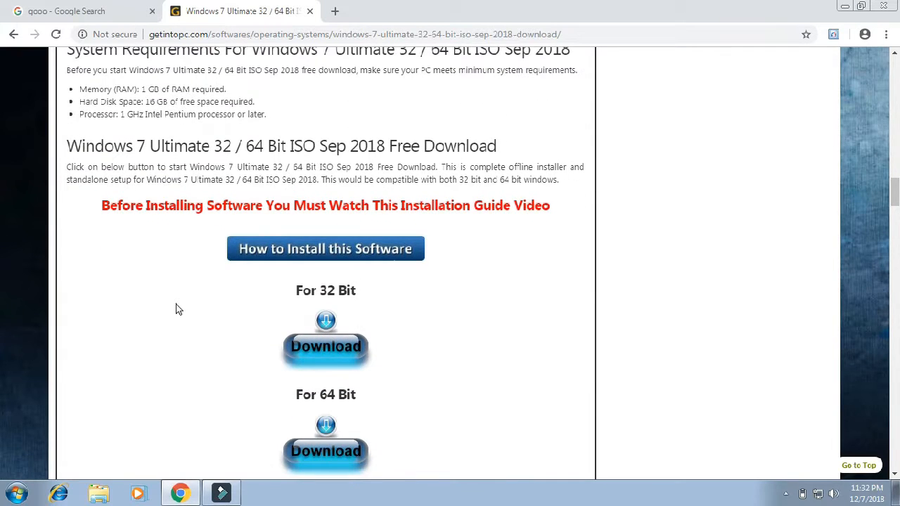
pyautogui.scroll(-3)
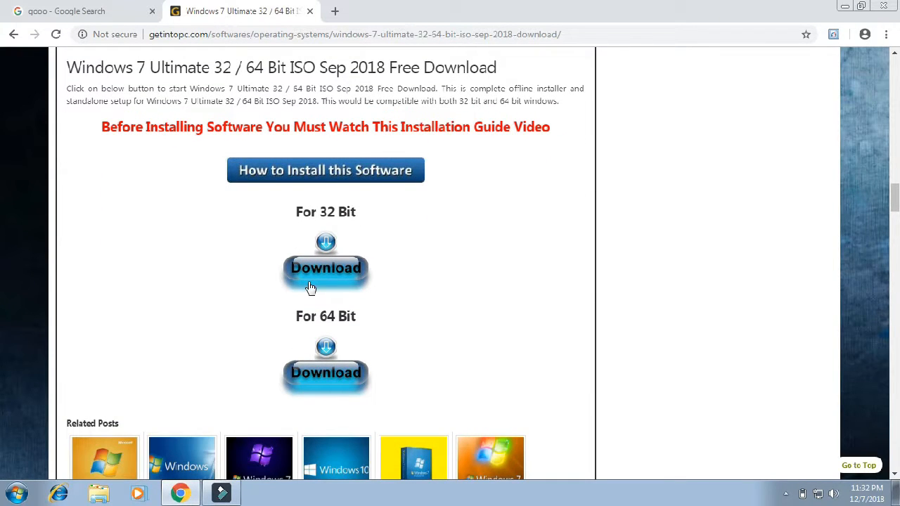
pyautogui.moveTo(335, 298)
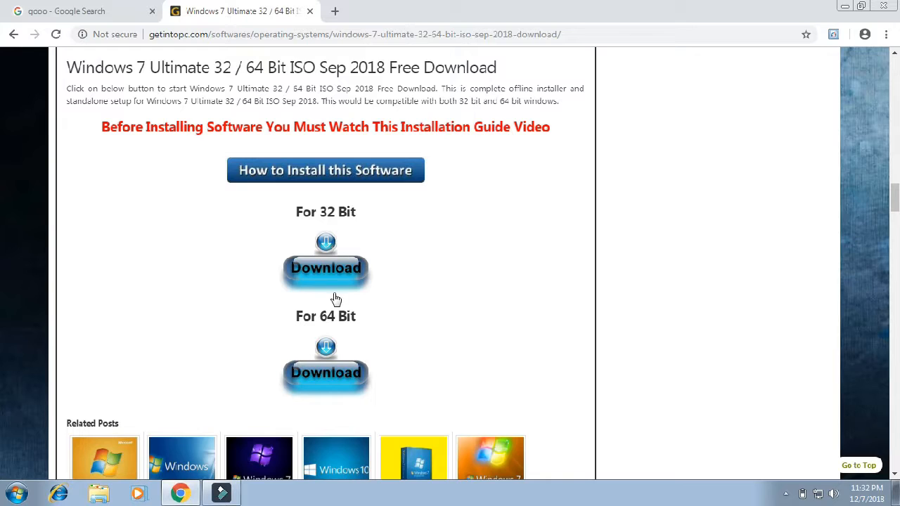
pyautogui.moveTo(327, 273)
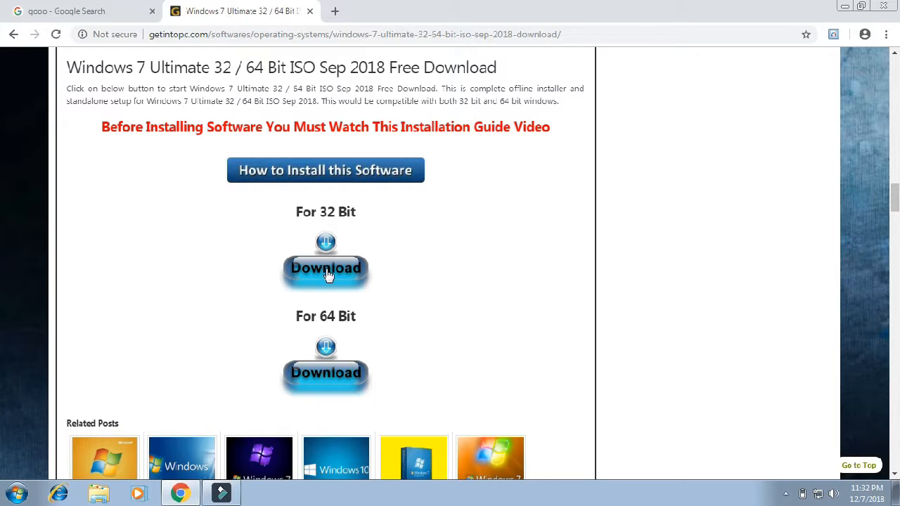
pyautogui.moveTo(425, 315)
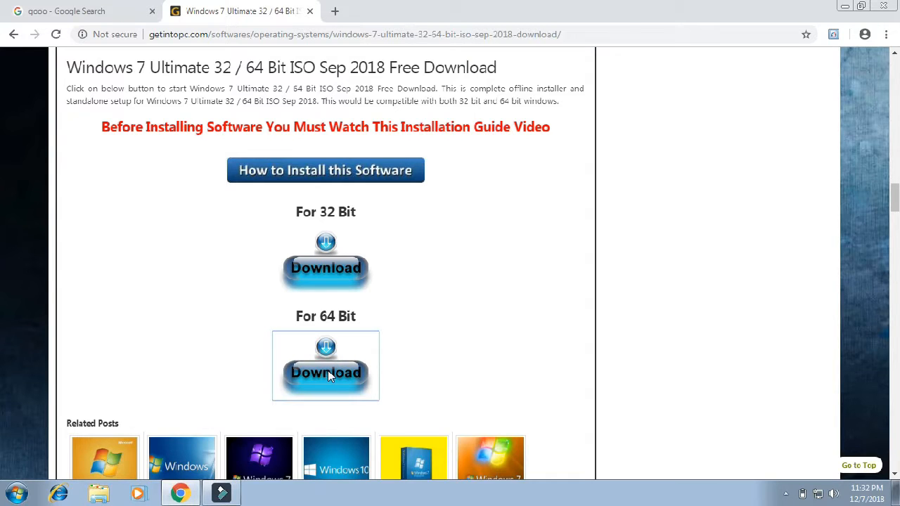
# Step: Start the 64-bit ISO download through the waiting pages and open its download options
pyautogui.click(325, 372)
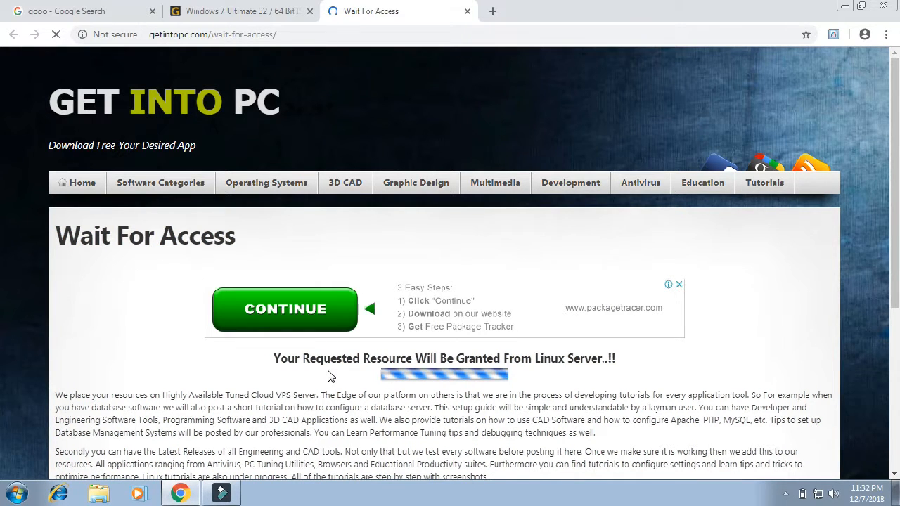
pyautogui.scroll(-3)
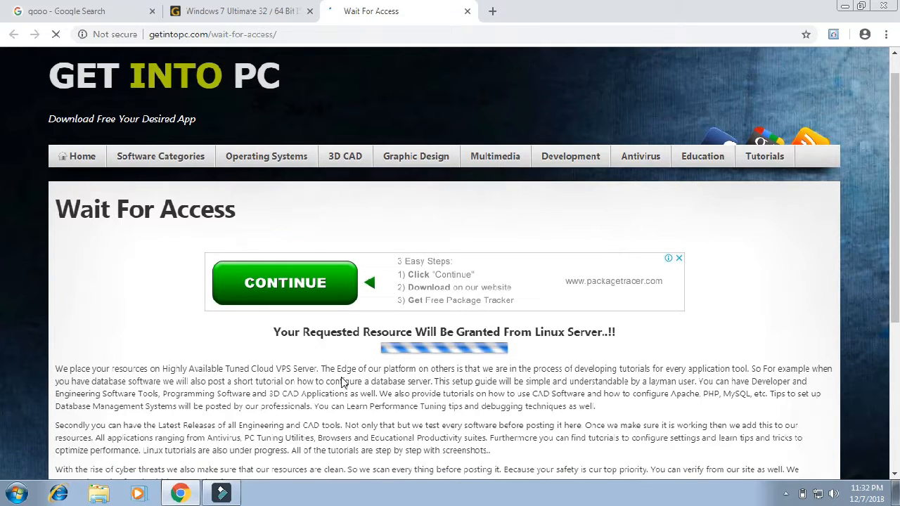
pyautogui.click(285, 283)
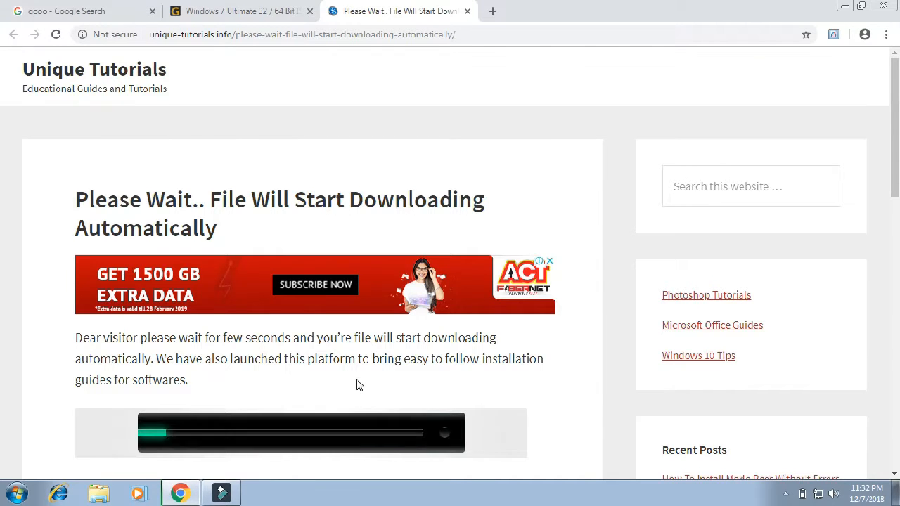
pyautogui.scroll(-3)
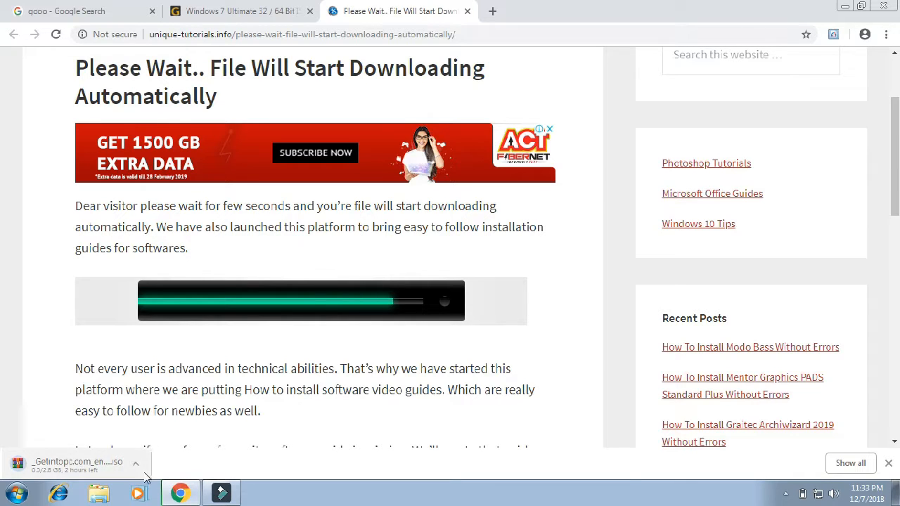
pyautogui.click(135, 463)
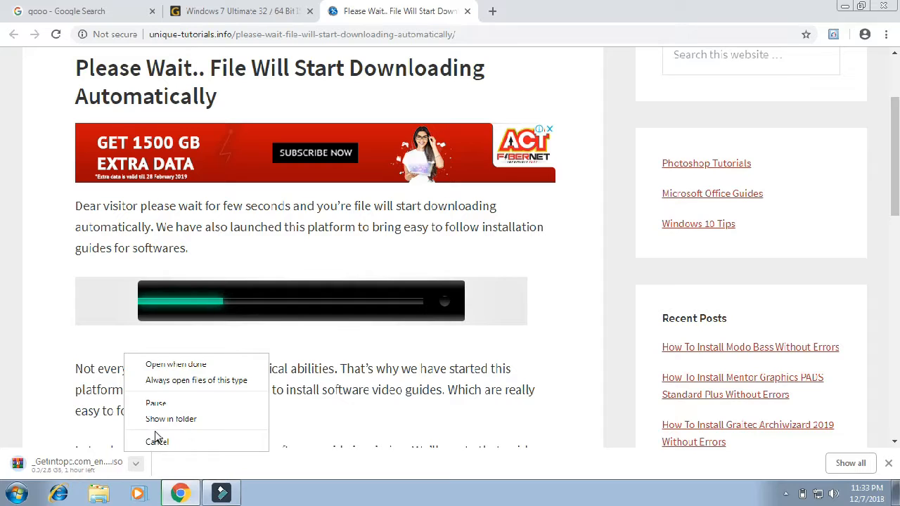
pyautogui.click(157, 440)
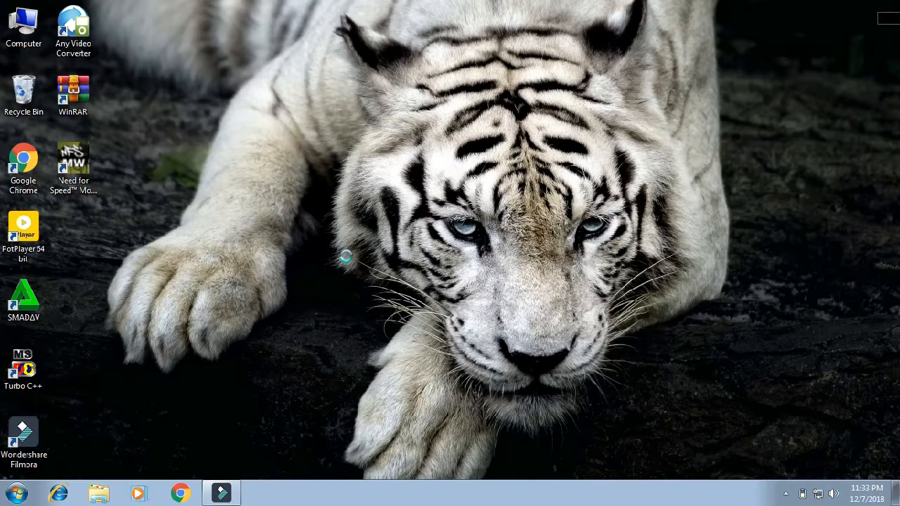
pyautogui.moveTo(289, 209)
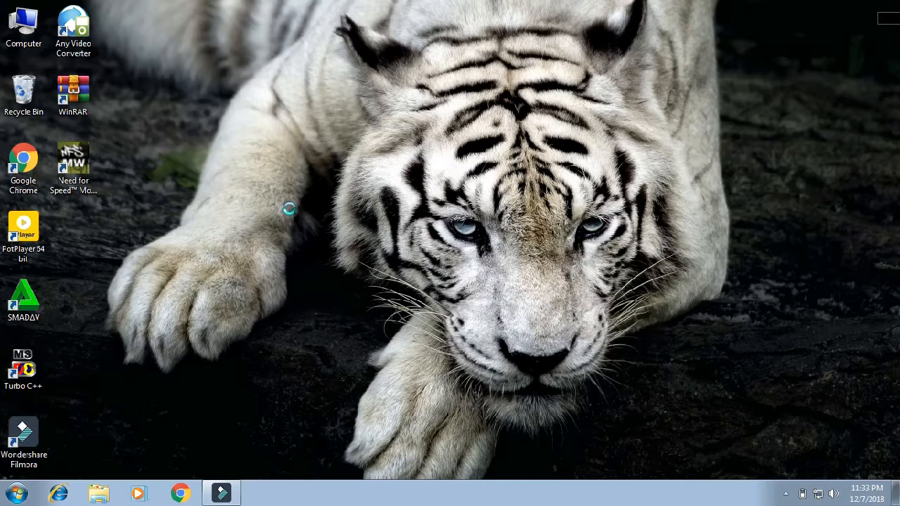
pyautogui.moveTo(275, 198)
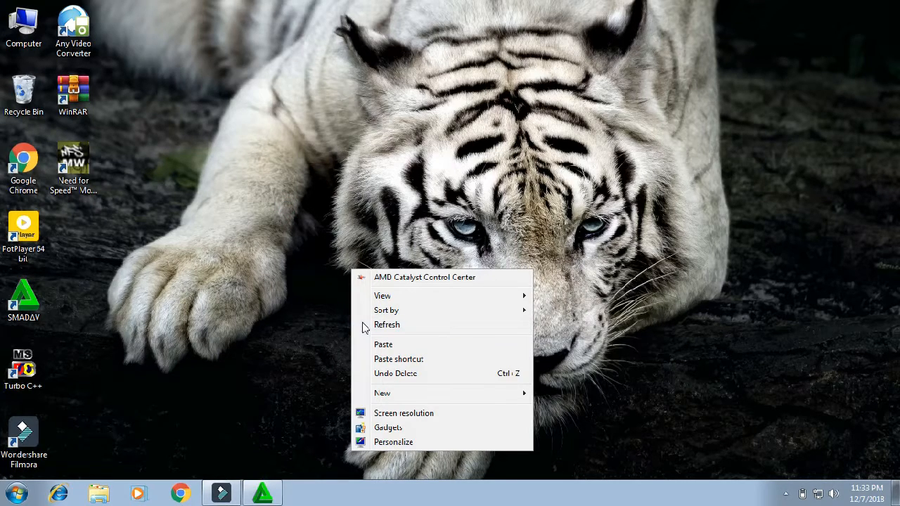
# Step: Minimize Chrome to reveal the desktop with the WinRAR shortcut
pyautogui.click(281, 158)
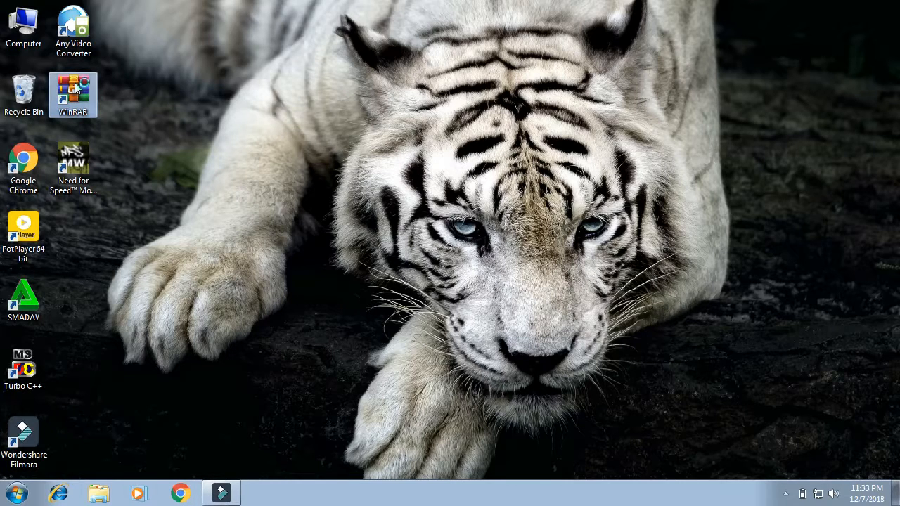
# Step: Launch WinRAR and switch its address bar location to Computer
pyautogui.doubleClick(73, 95)
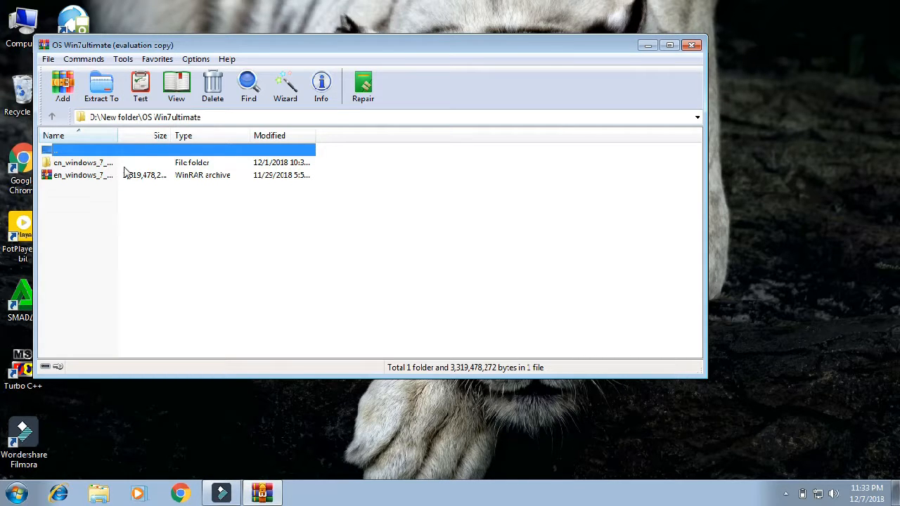
pyautogui.click(52, 117)
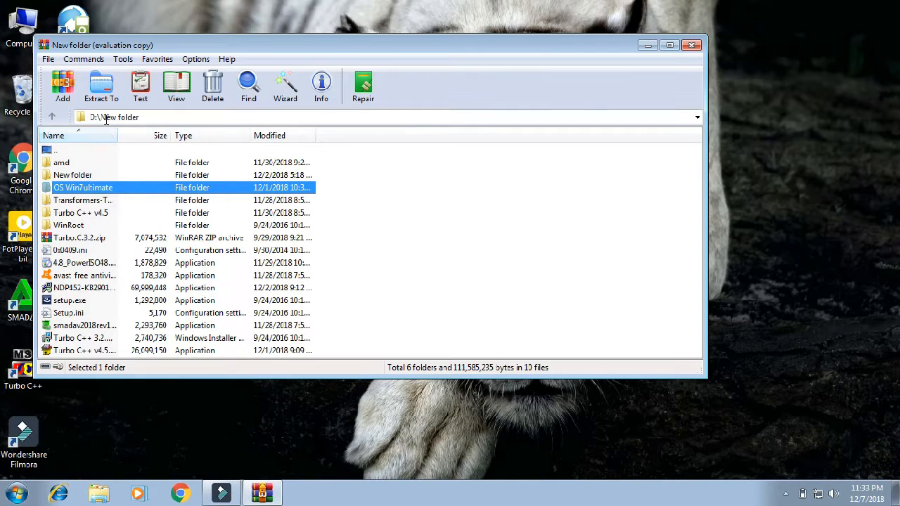
pyautogui.click(113, 116)
pyautogui.write('c')
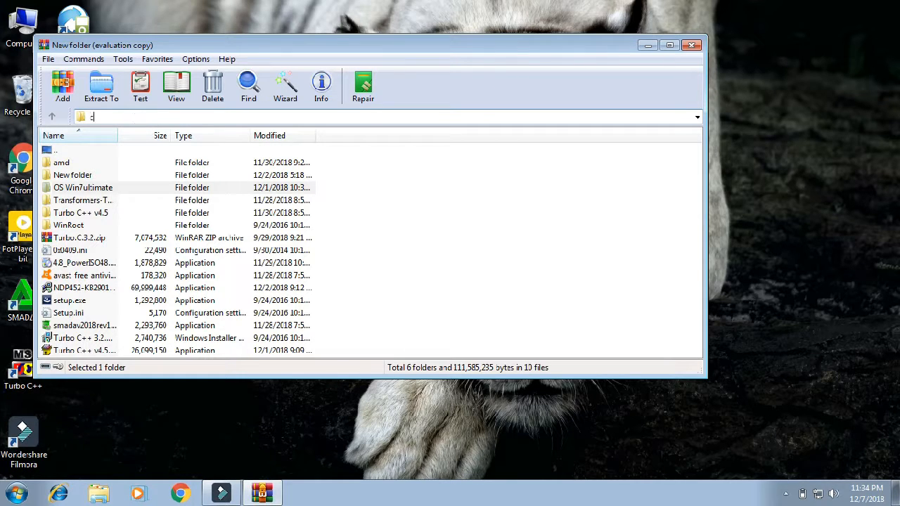
pyautogui.write('omp')
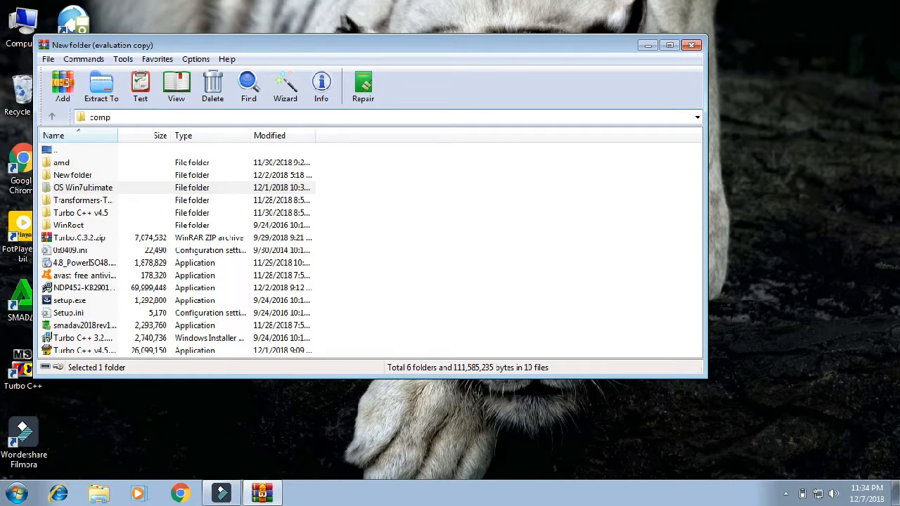
pyautogui.click(52, 117)
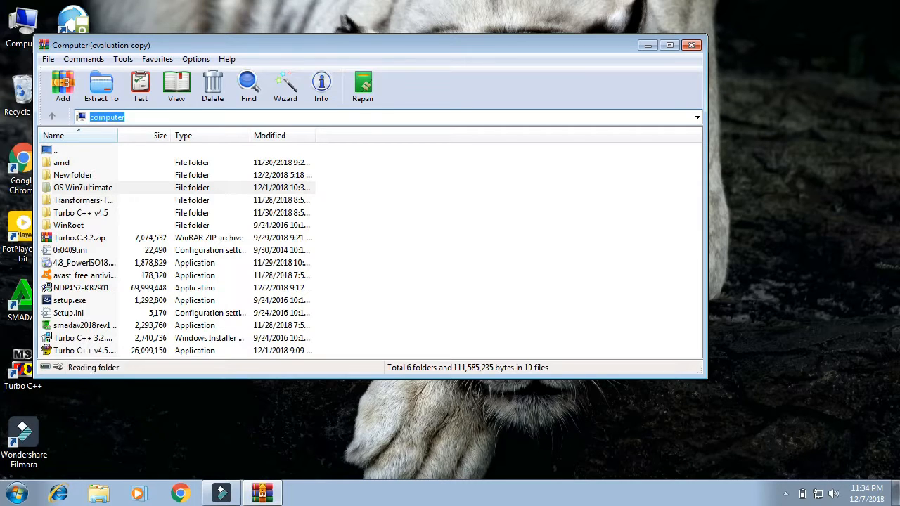
pyautogui.click(52, 117)
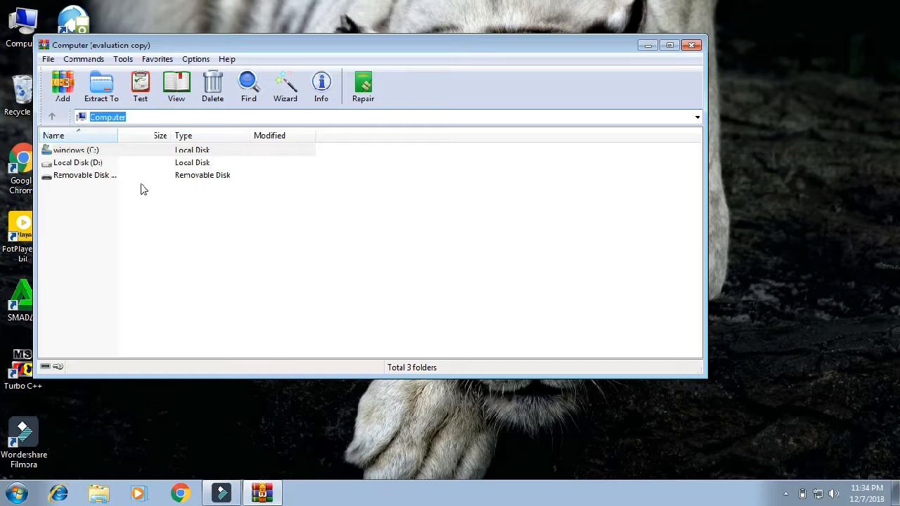
pyautogui.moveTo(98, 181)
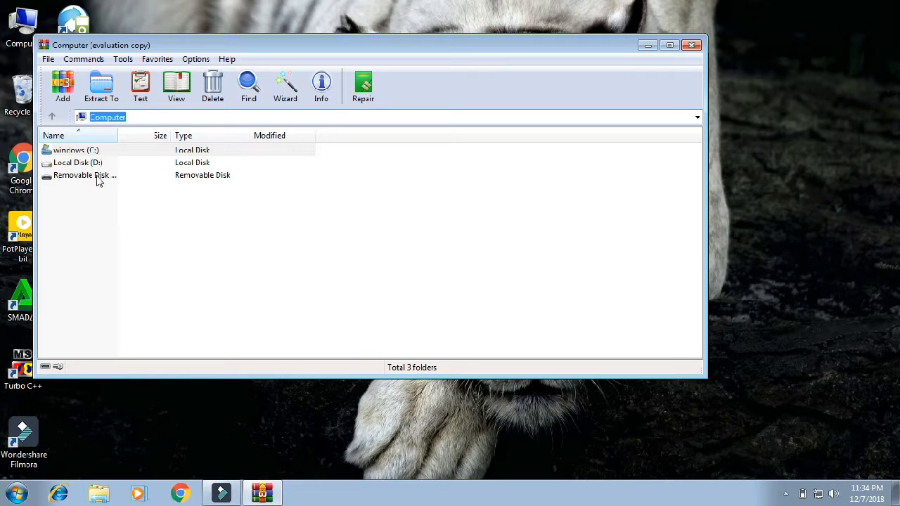
# Step: Open Local Disk D: > New folder > OS Win7ultimate and select the Windows 7 ultimate archive
pyautogui.click(78, 162)
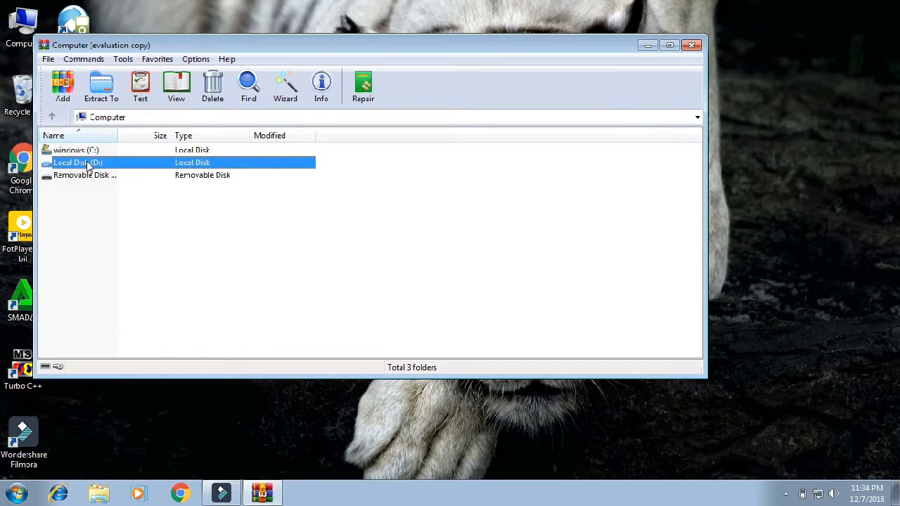
pyautogui.doubleClick(78, 162)
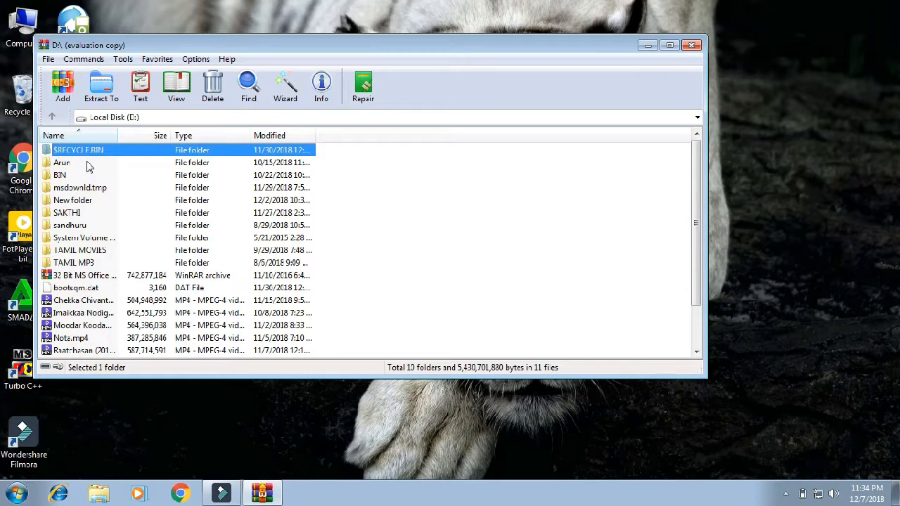
pyautogui.moveTo(100, 197)
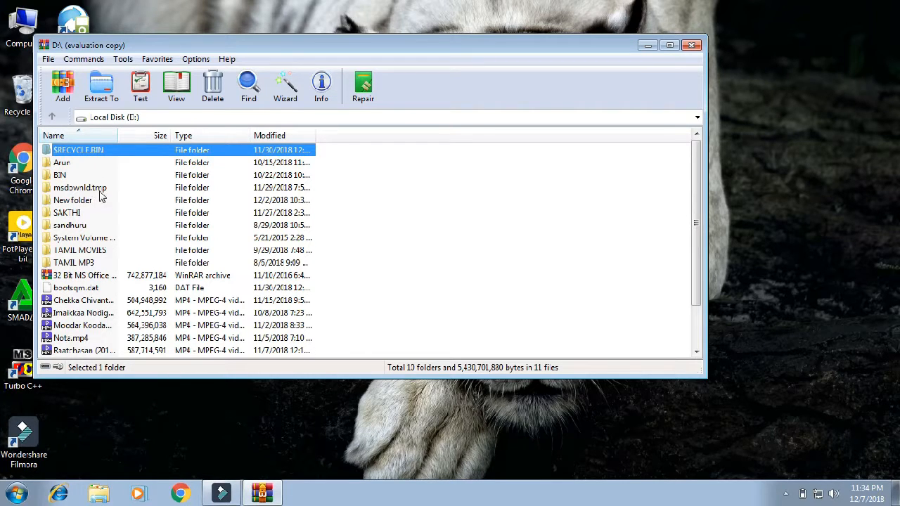
pyautogui.moveTo(94, 204)
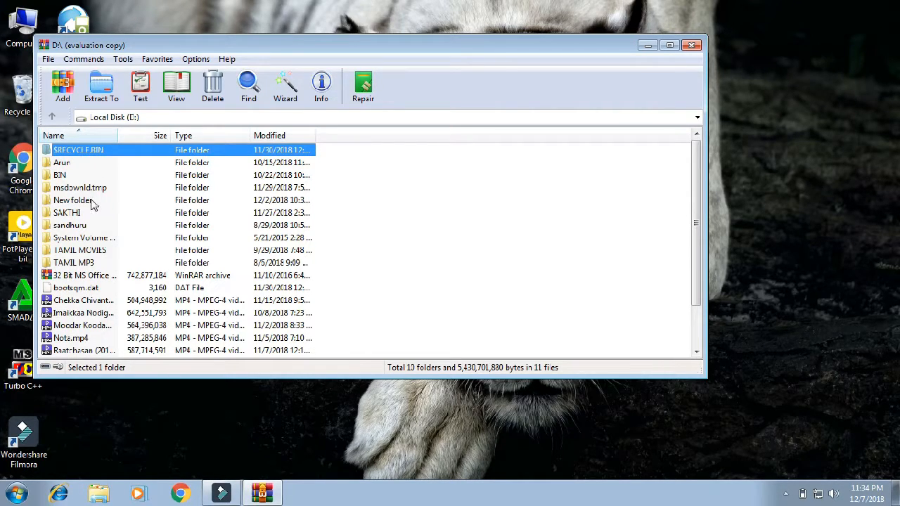
pyautogui.doubleClick(72, 200)
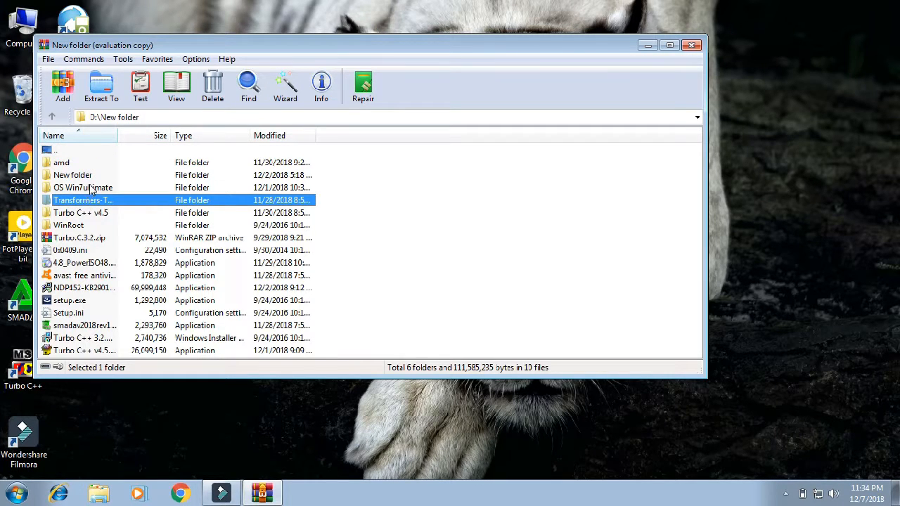
pyautogui.doubleClick(83, 186)
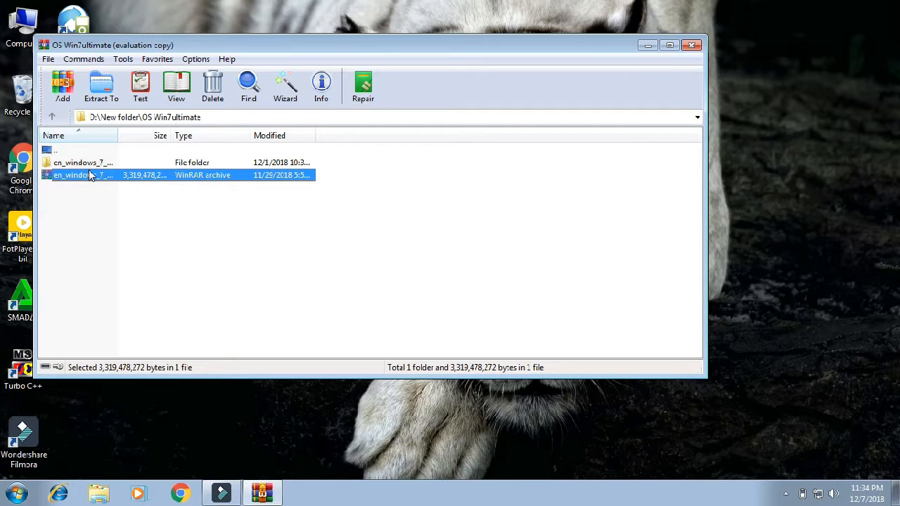
pyautogui.moveTo(90, 175)
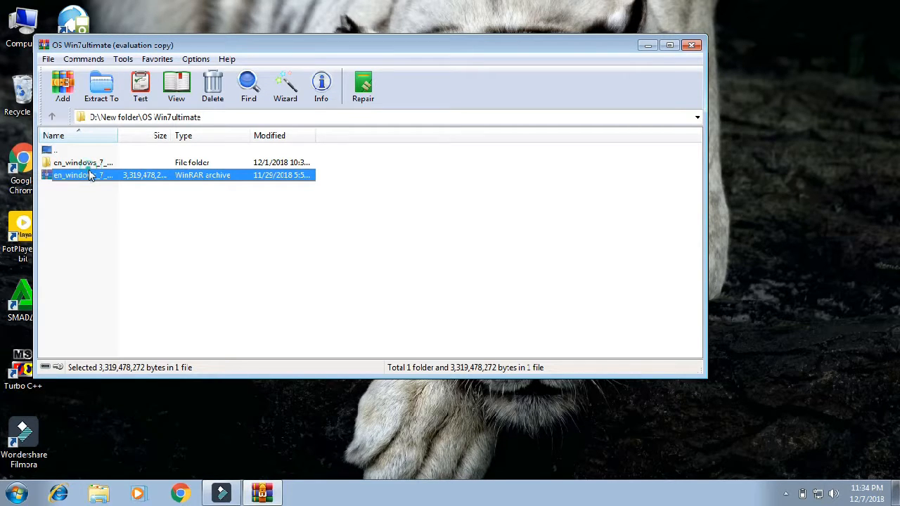
pyautogui.click(79, 199)
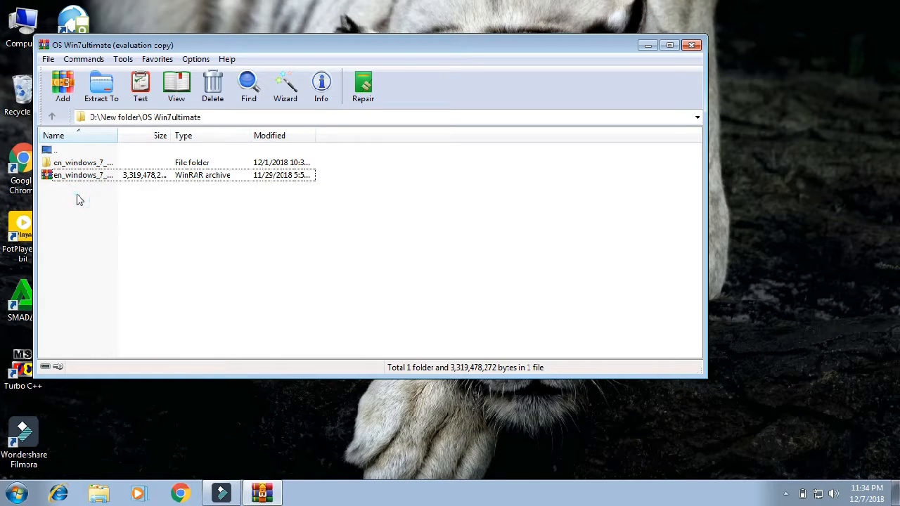
pyautogui.click(81, 175)
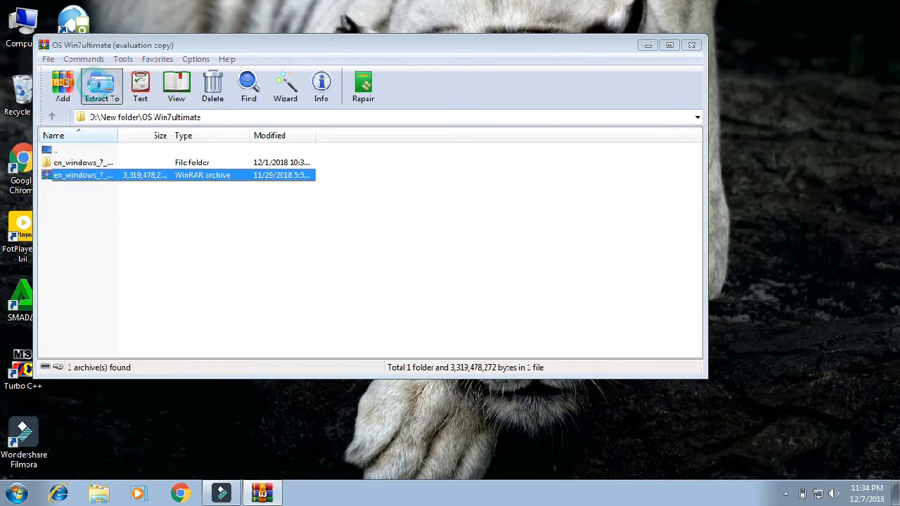
# Step: Extract the archive to Removable Disk (E:), which ends in an 'Access is denied' error
pyautogui.click(101, 85)
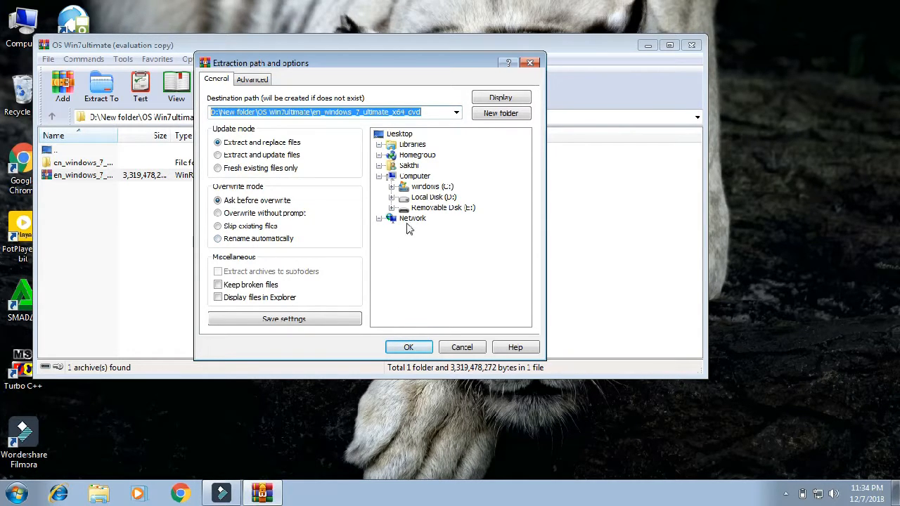
pyautogui.moveTo(420, 154)
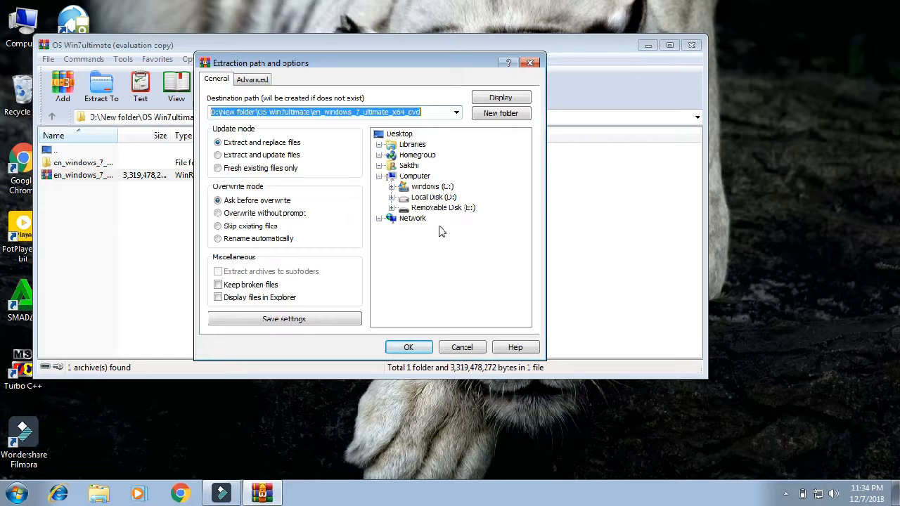
pyautogui.moveTo(439, 211)
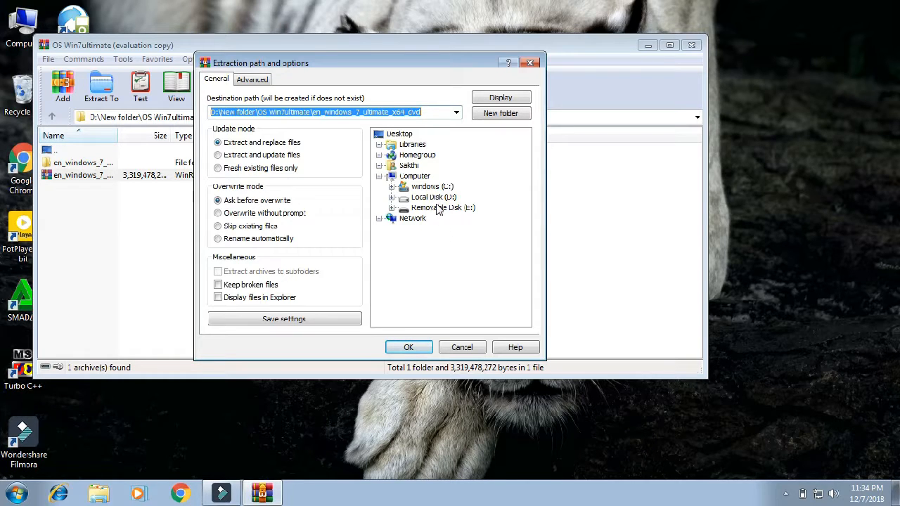
pyautogui.click(442, 208)
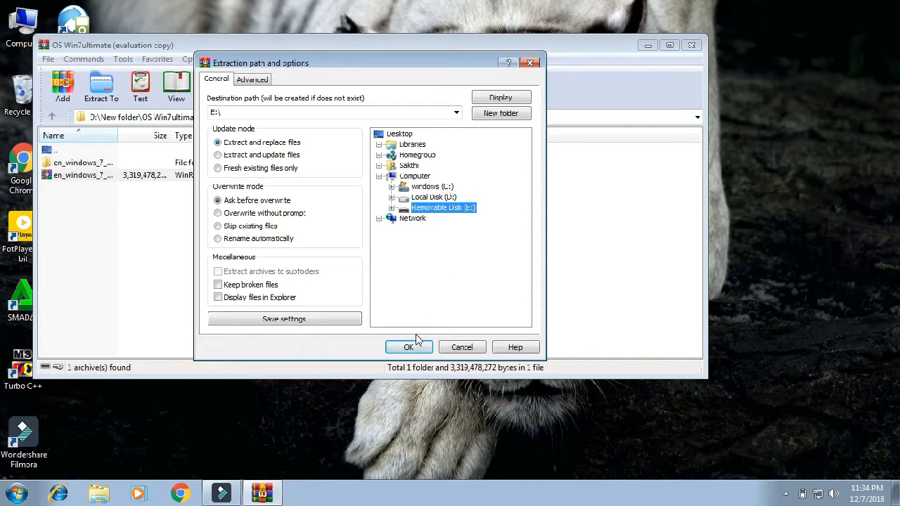
pyautogui.click(407, 347)
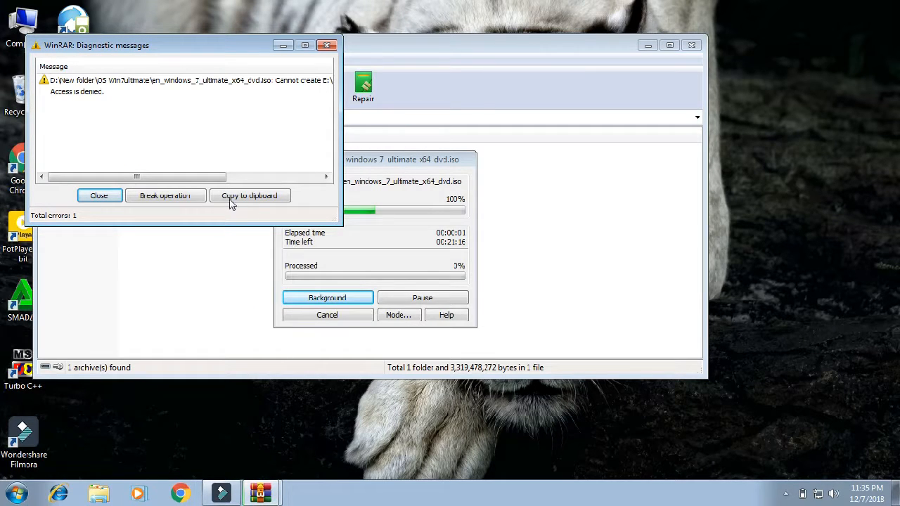
# Step: Close the access-denied diagnostic messages and the WinRAR window, leaving the Computer window
pyautogui.click(99, 196)
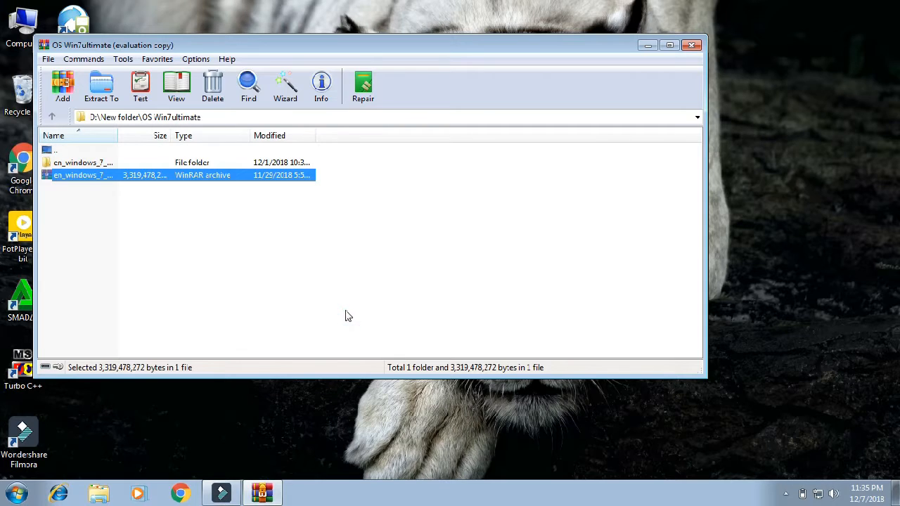
pyautogui.click(691, 45)
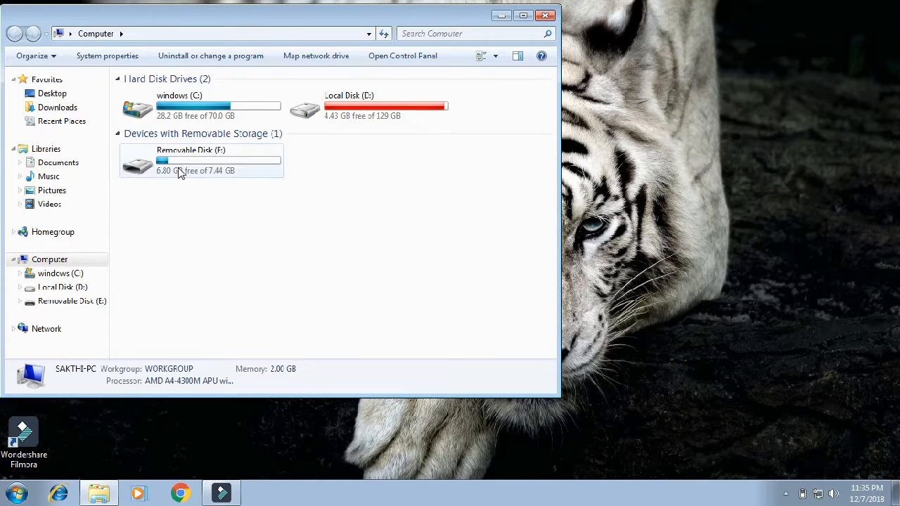
# Step: Open Removable Disk (E:) to review its 15 items, then go back to Computer
pyautogui.click(201, 161)
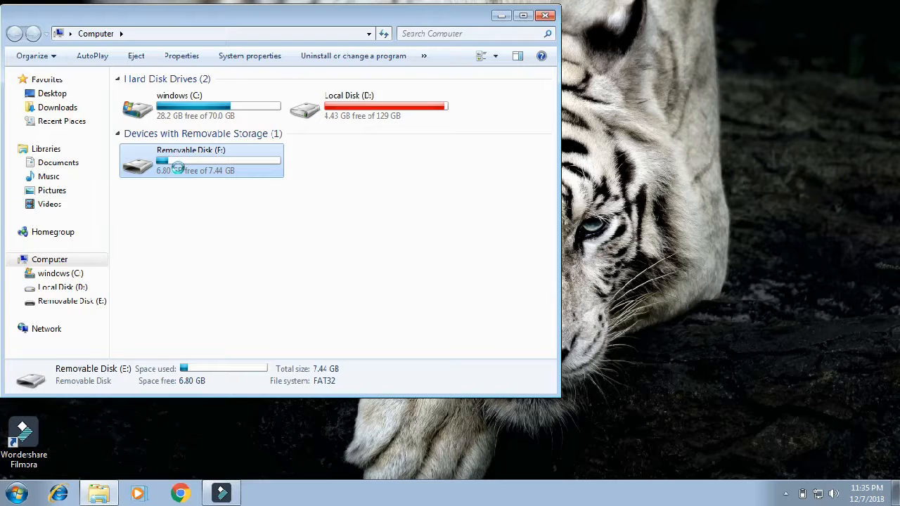
pyautogui.doubleClick(202, 160)
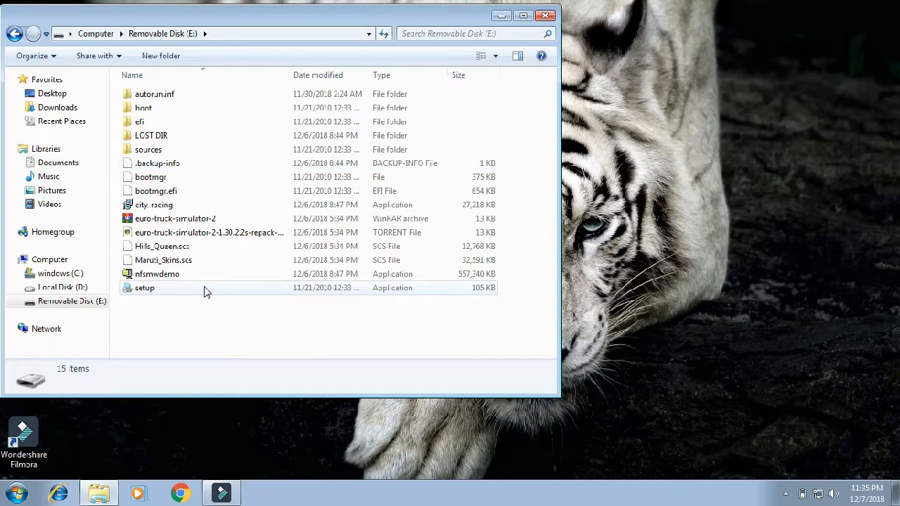
pyautogui.moveTo(197, 293)
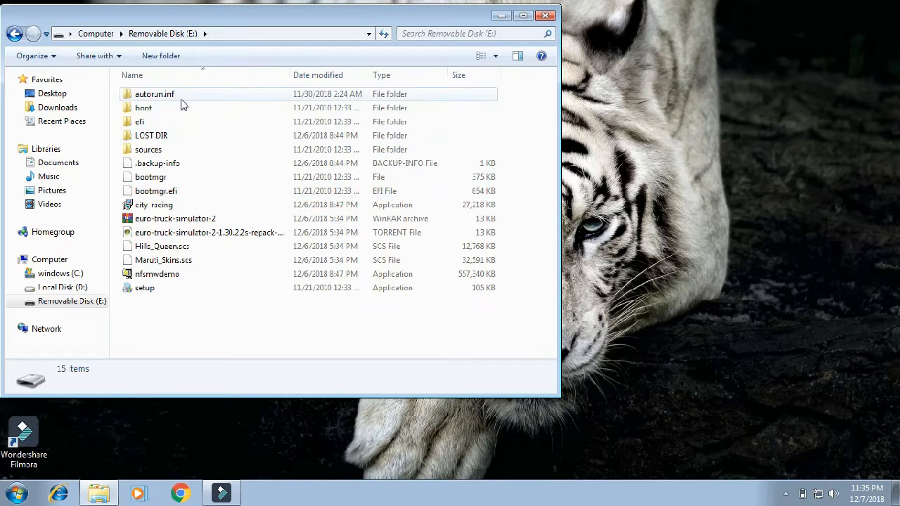
pyautogui.click(15, 33)
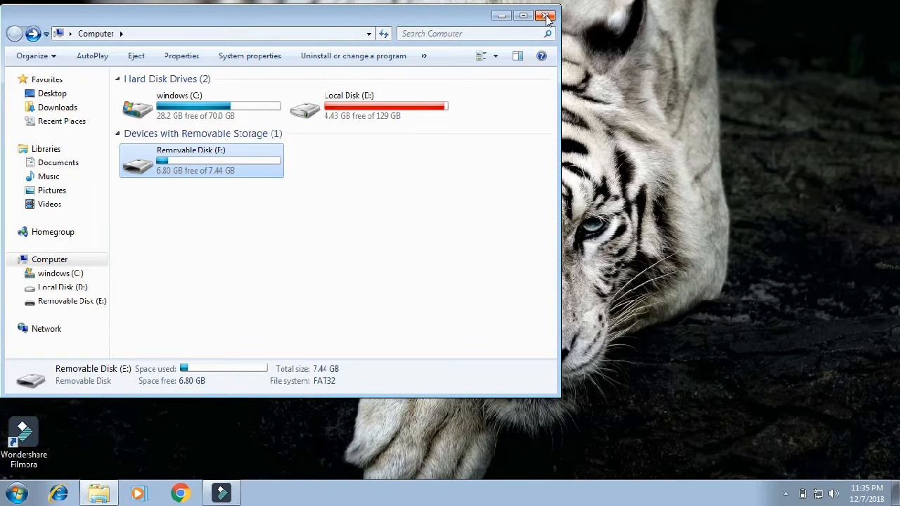
pyautogui.moveTo(546, 16)
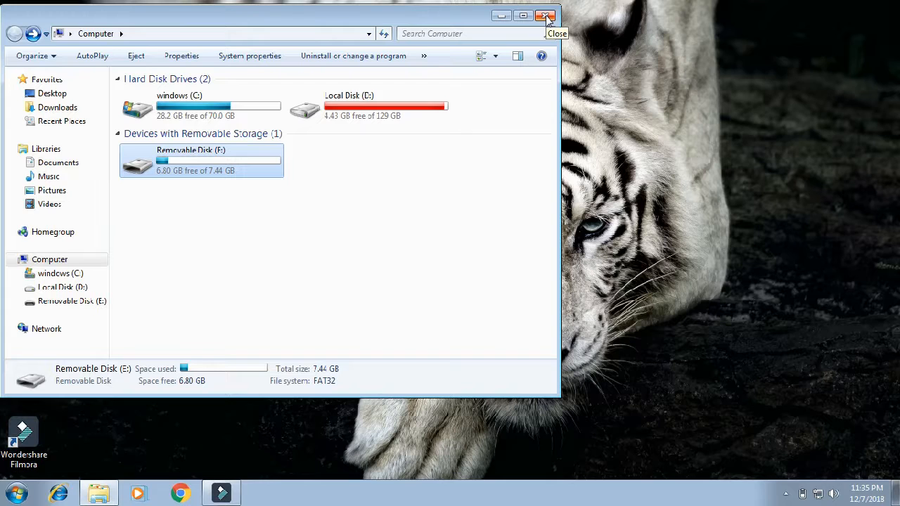